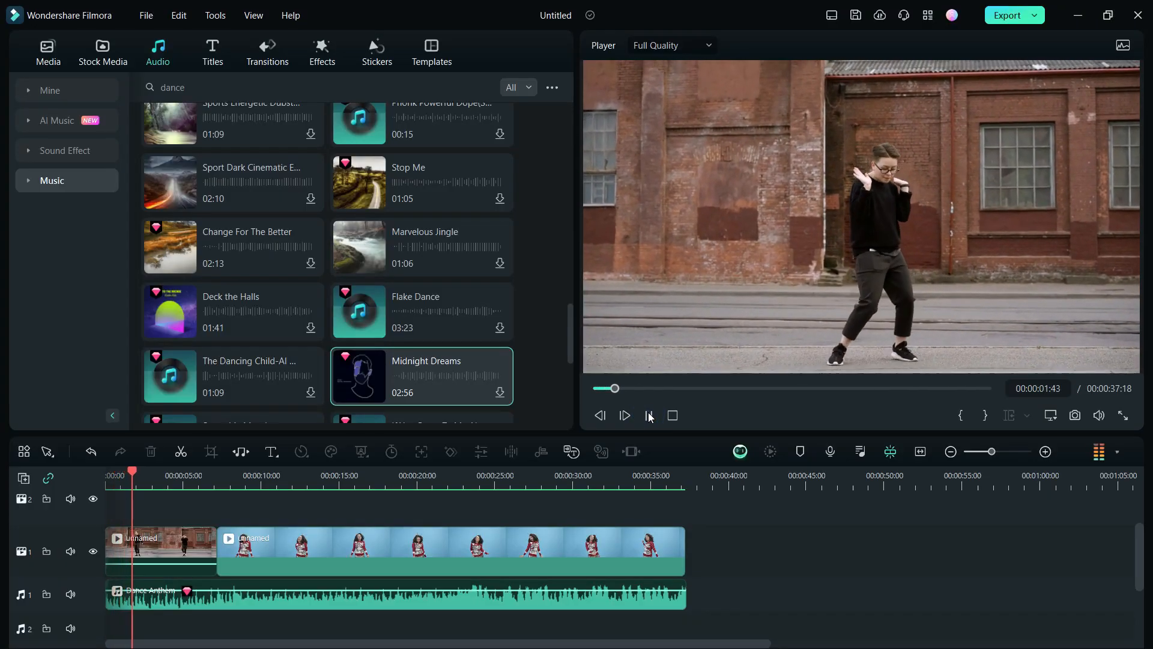
Preview the finished dance edit and the raw dancer clip in the player
click(623, 414)
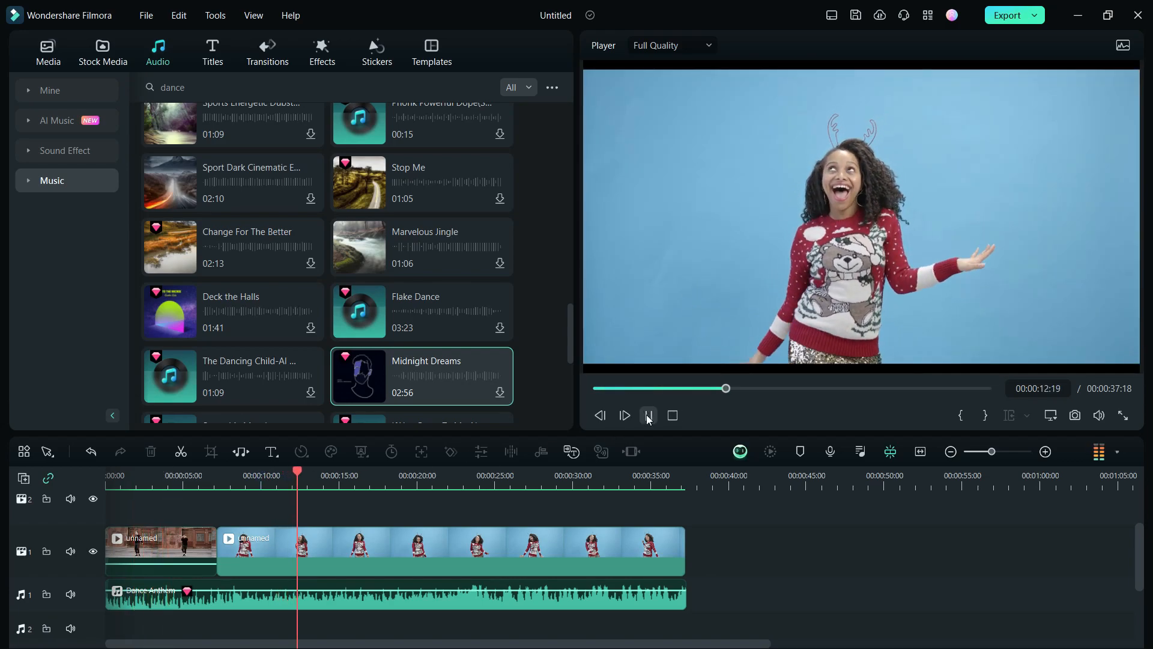
click(625, 416)
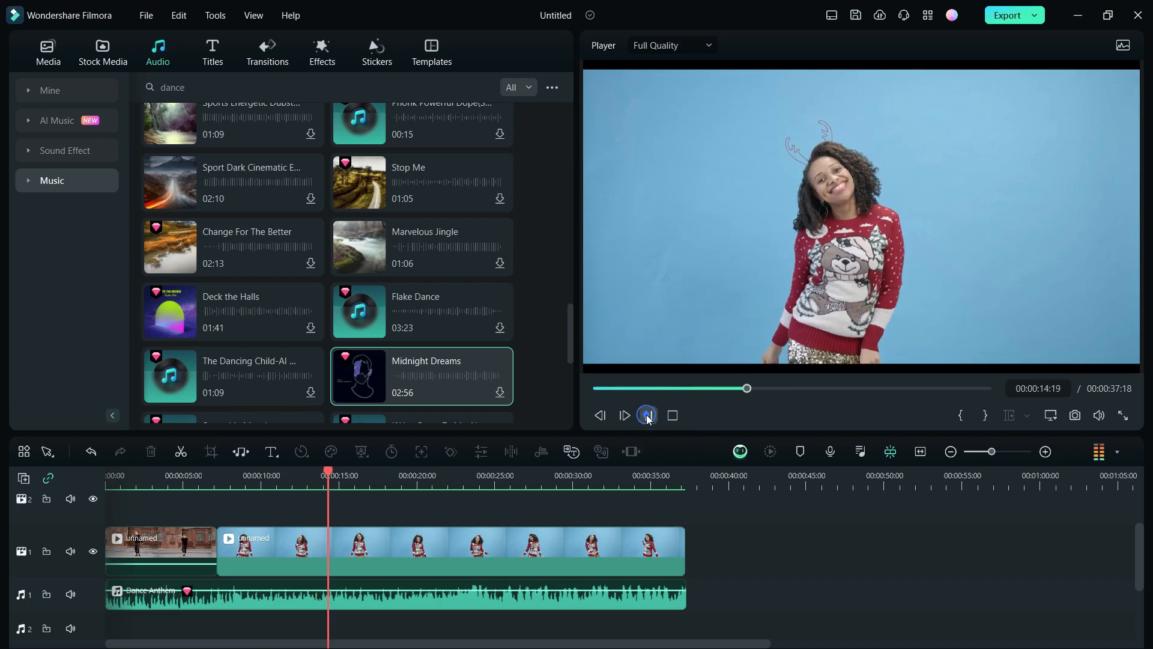
click(647, 414)
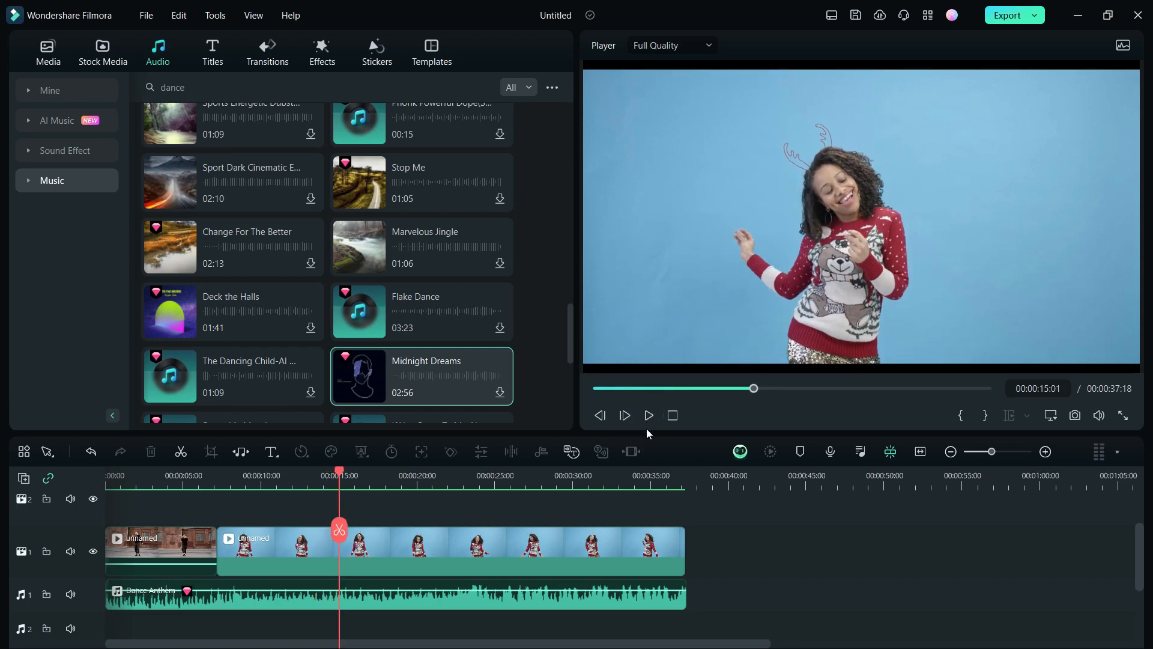
mouse_move(563, 439)
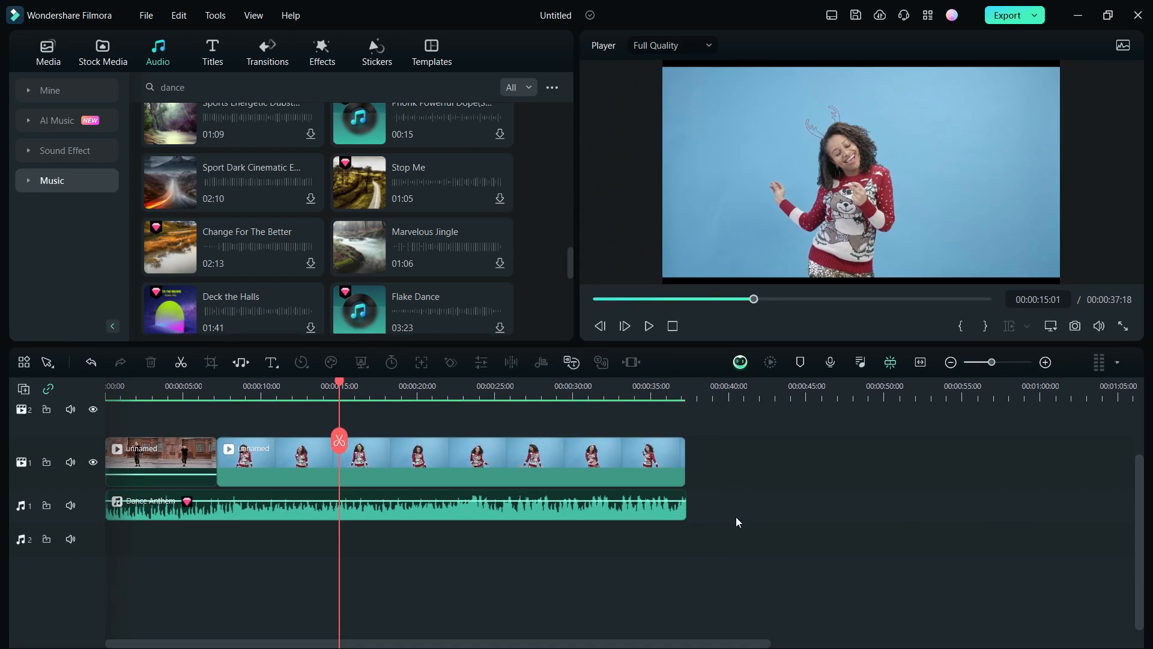
click(102, 51)
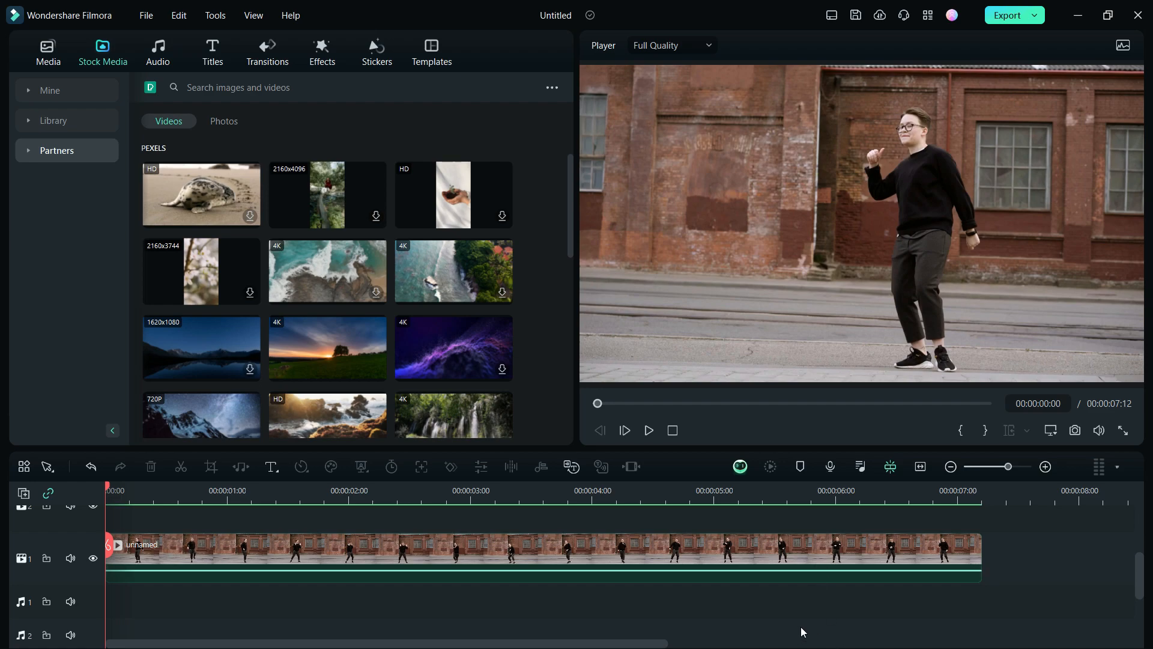
mouse_move(769, 635)
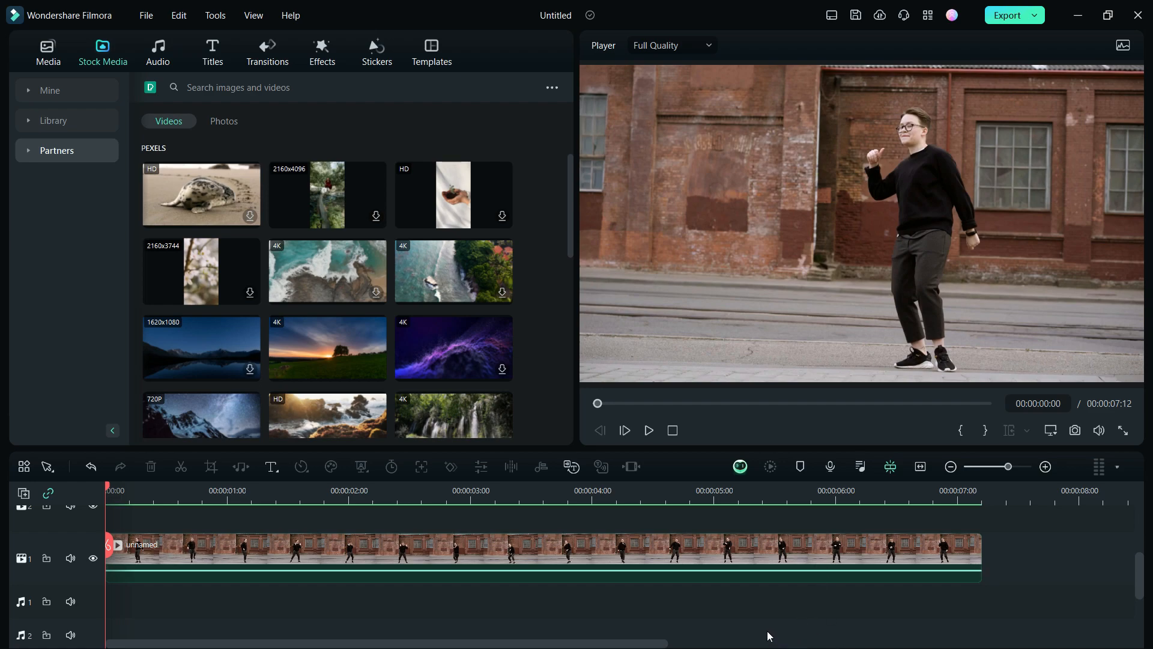
click(647, 430)
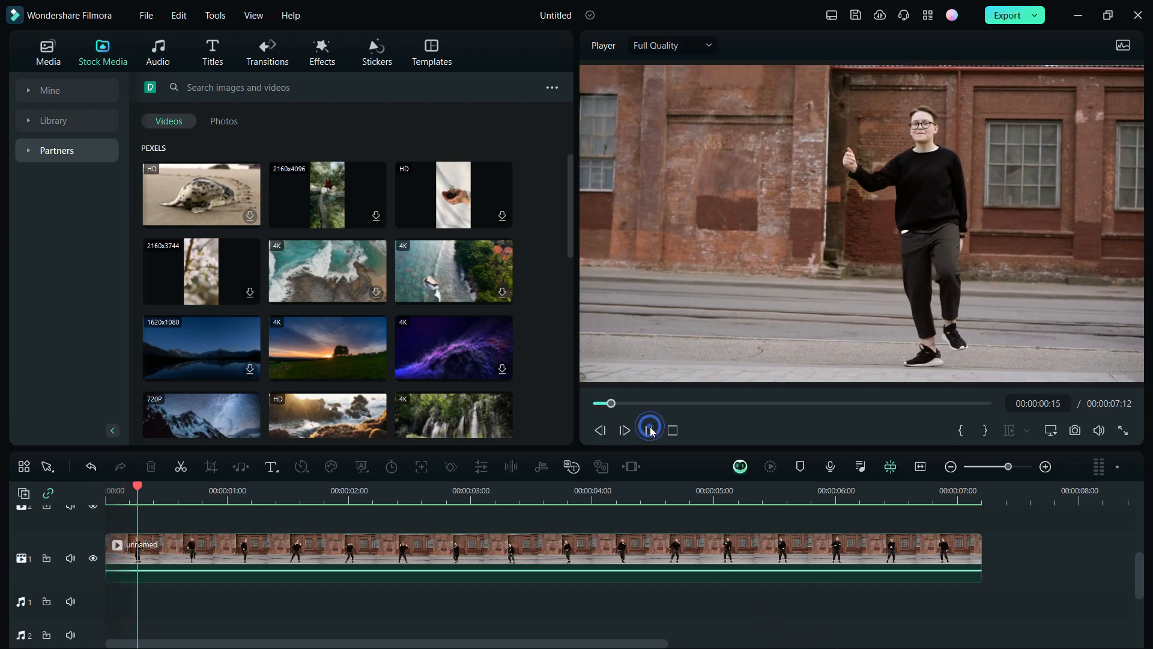
click(650, 430)
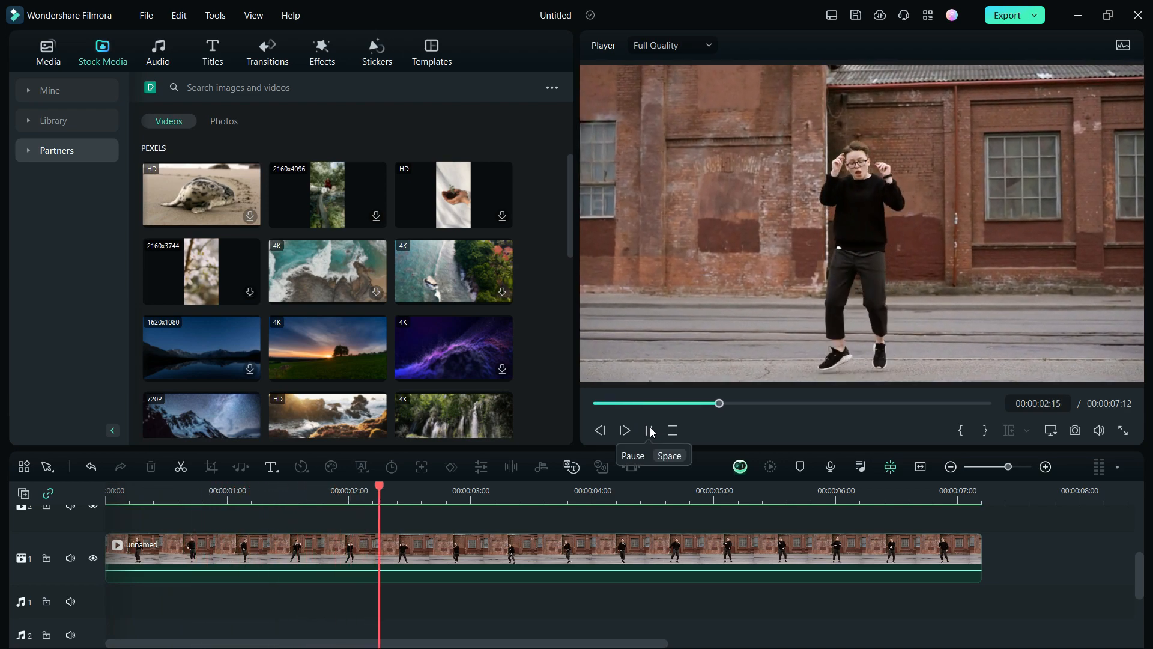
click(650, 430)
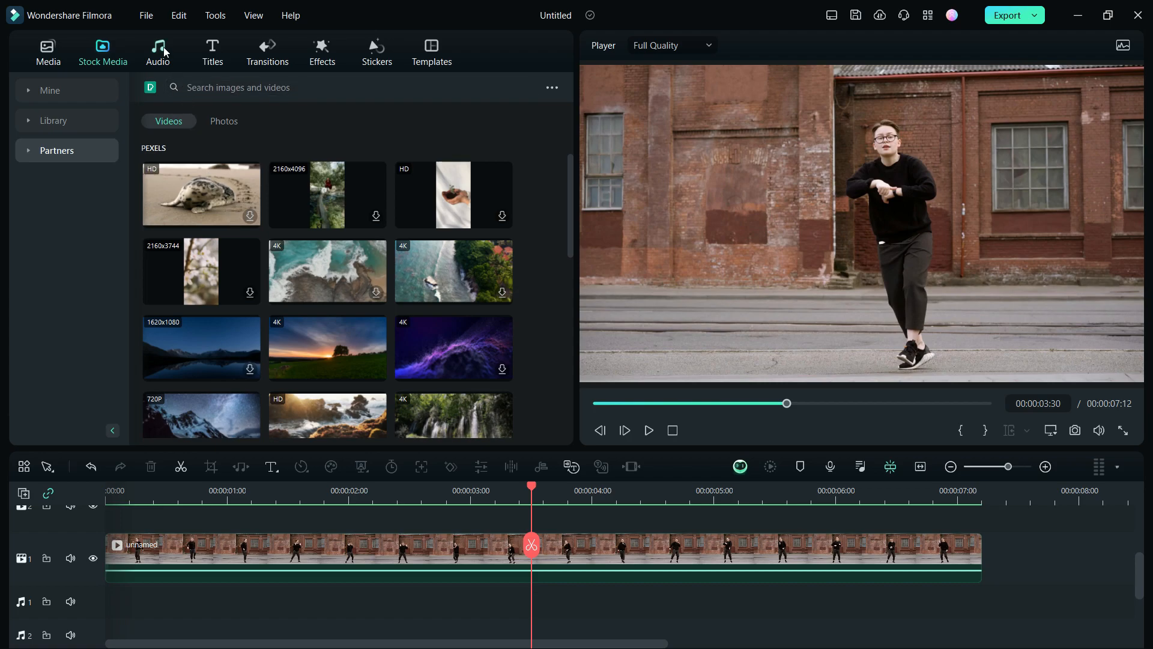
Find the 'dance' track in the audio library and add it beneath the dancer clip
click(157, 51)
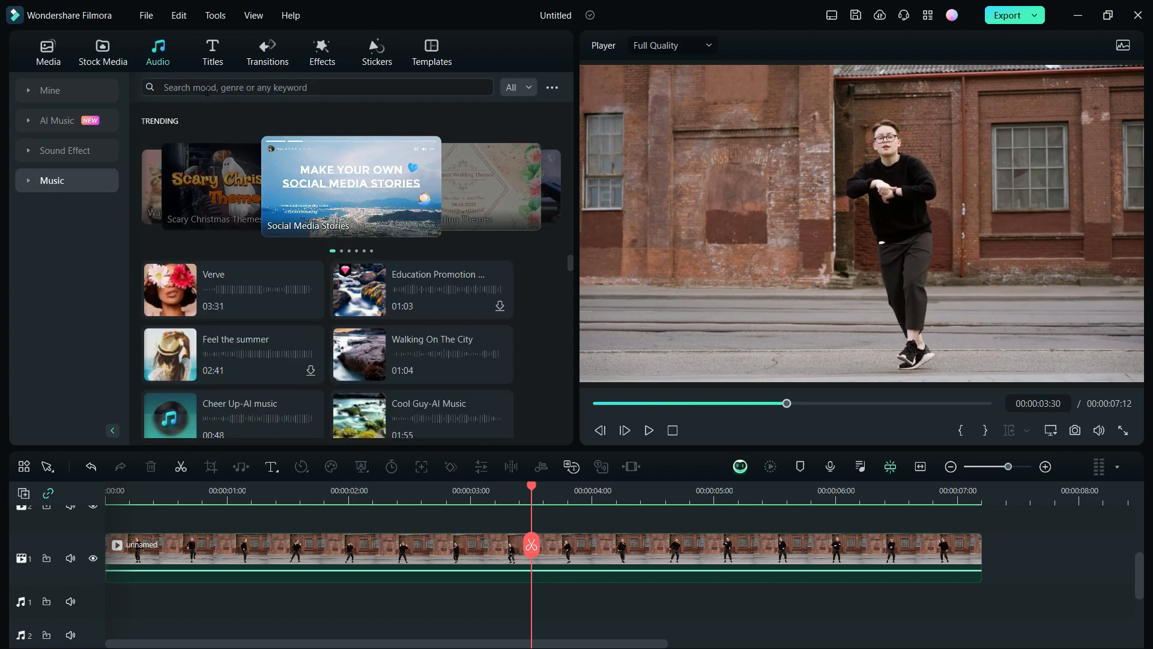
text(dance)
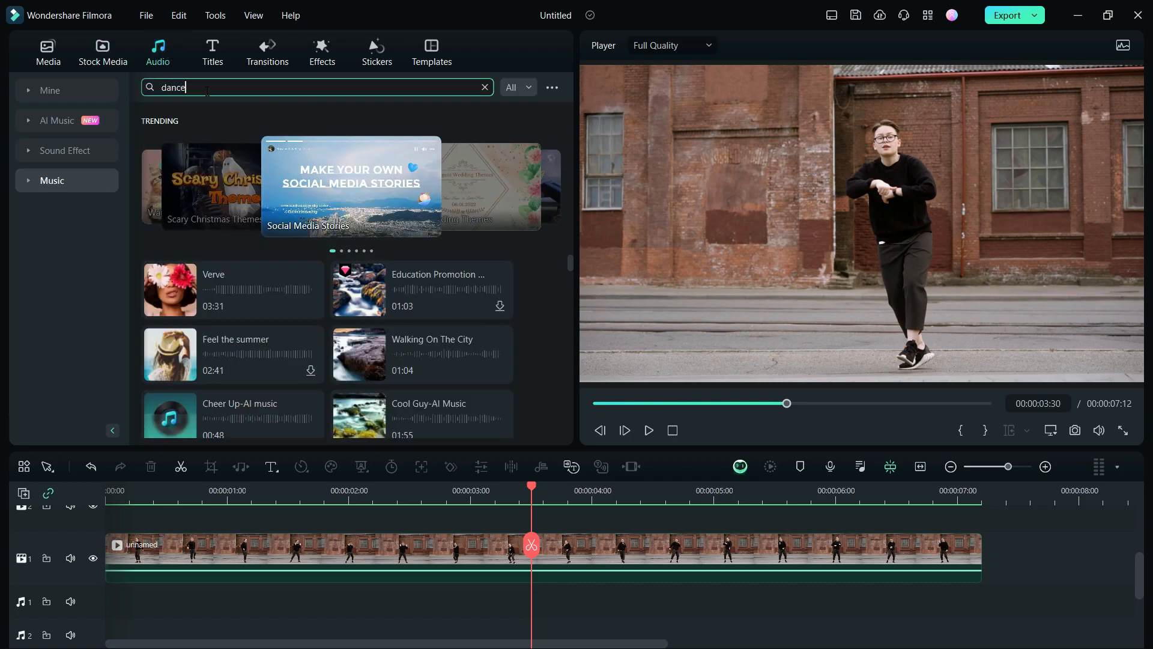
scroll(down, 3)
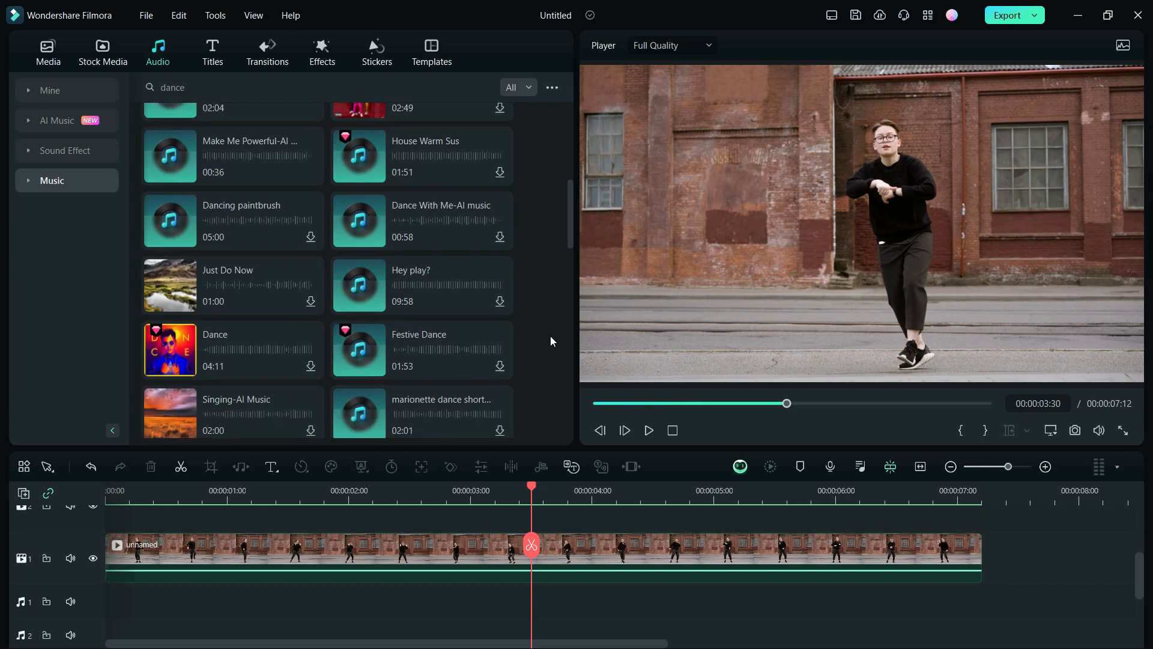
scroll(down, 3)
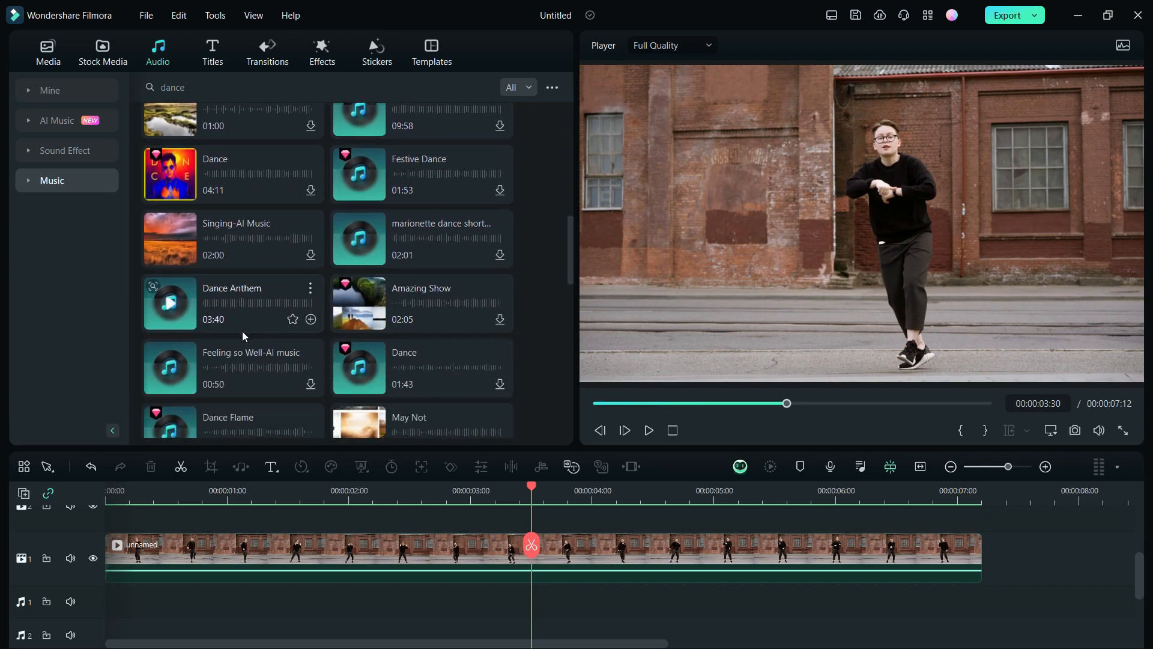
scroll(down, 3)
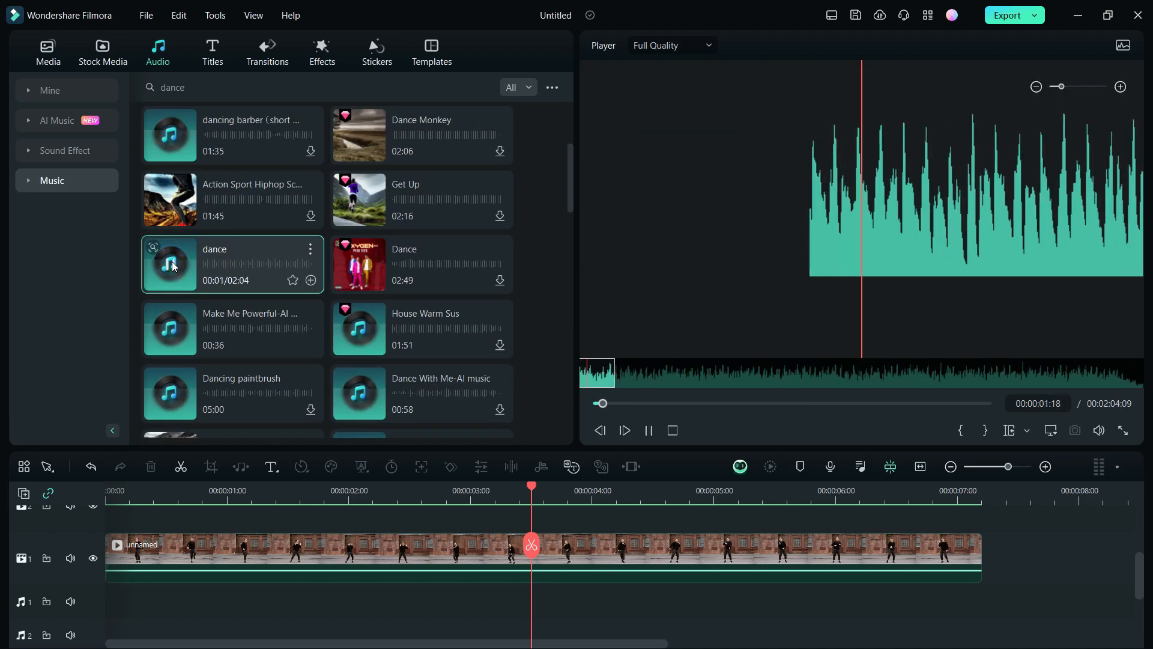
click(648, 430)
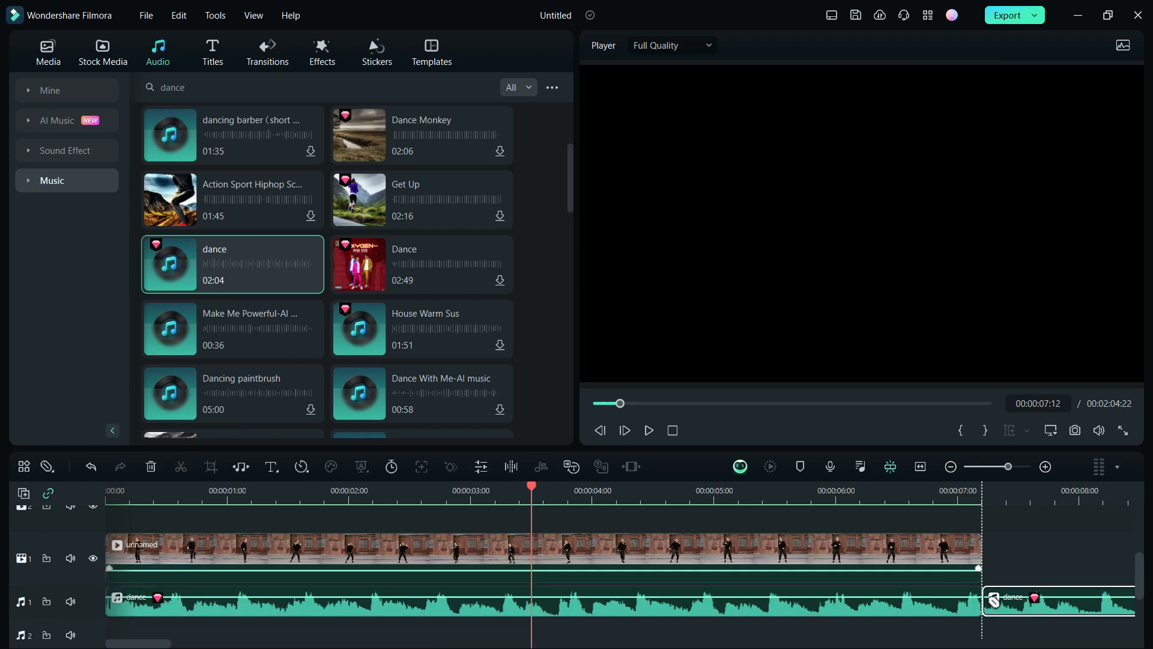
Trim the music to the dancer clip's end and duplicate the clip onto track 2
click(648, 430)
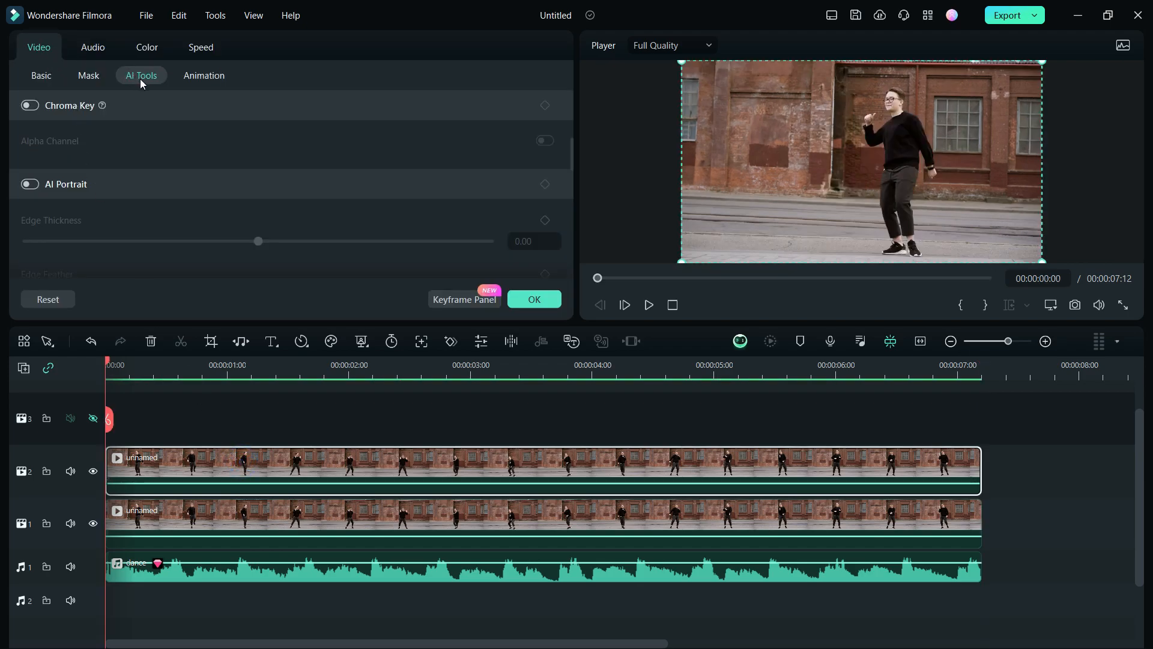
Remove the upper clip's background with AI Portrait and show the lower clip again
click(30, 184)
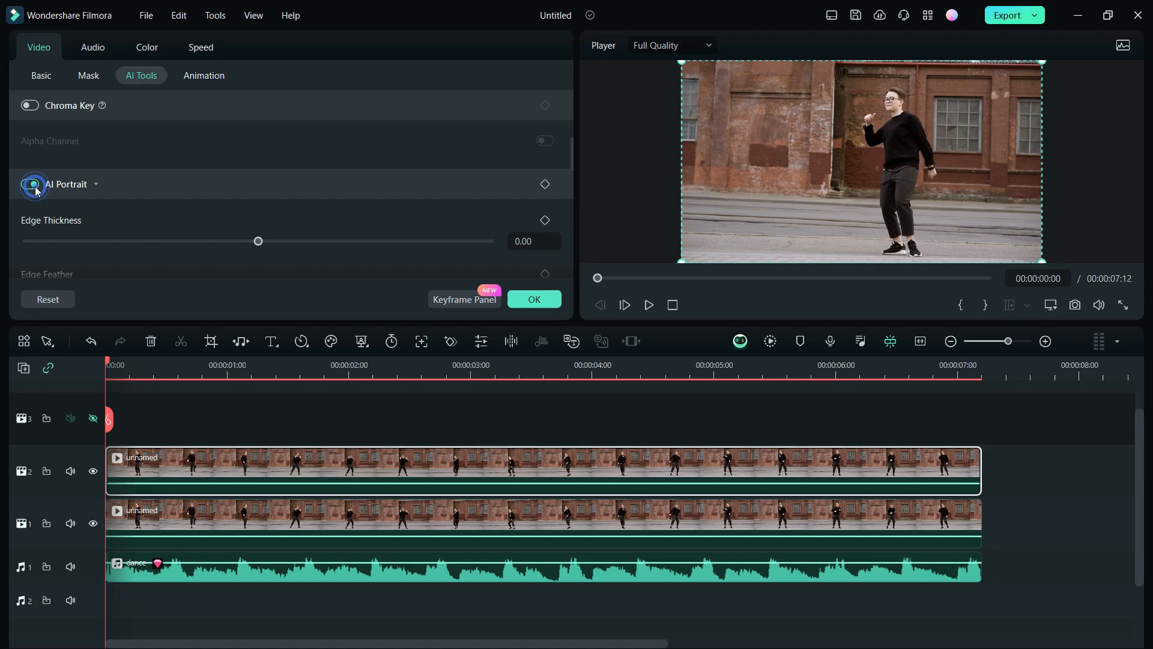
click(30, 183)
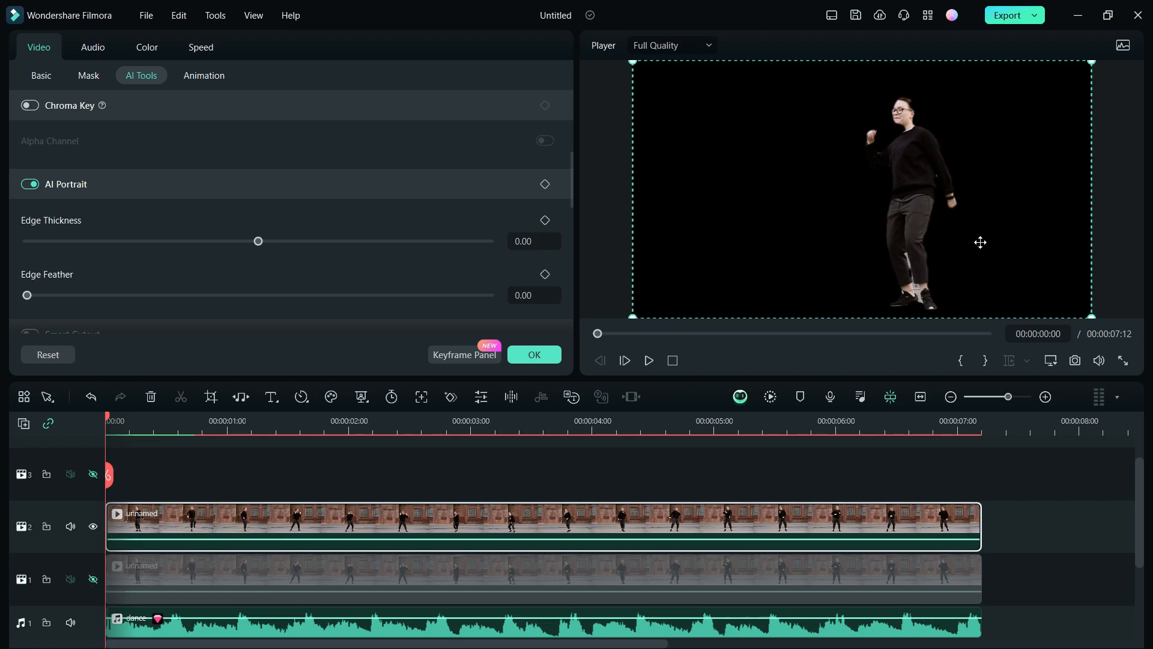
mouse_move(228, 523)
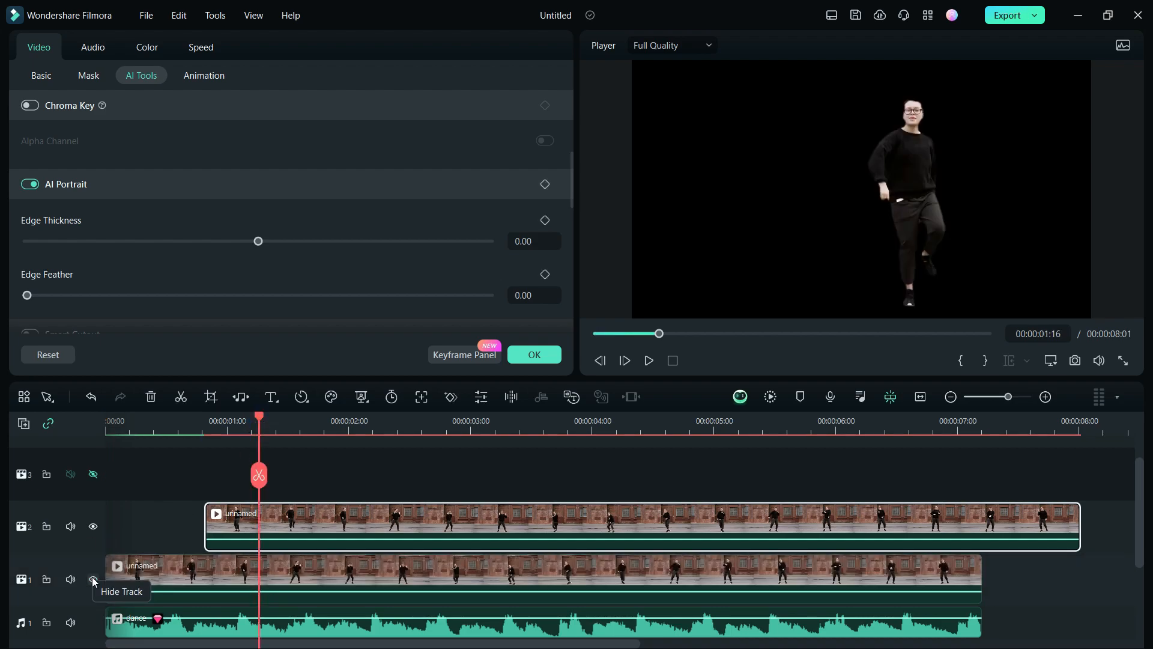
click(92, 579)
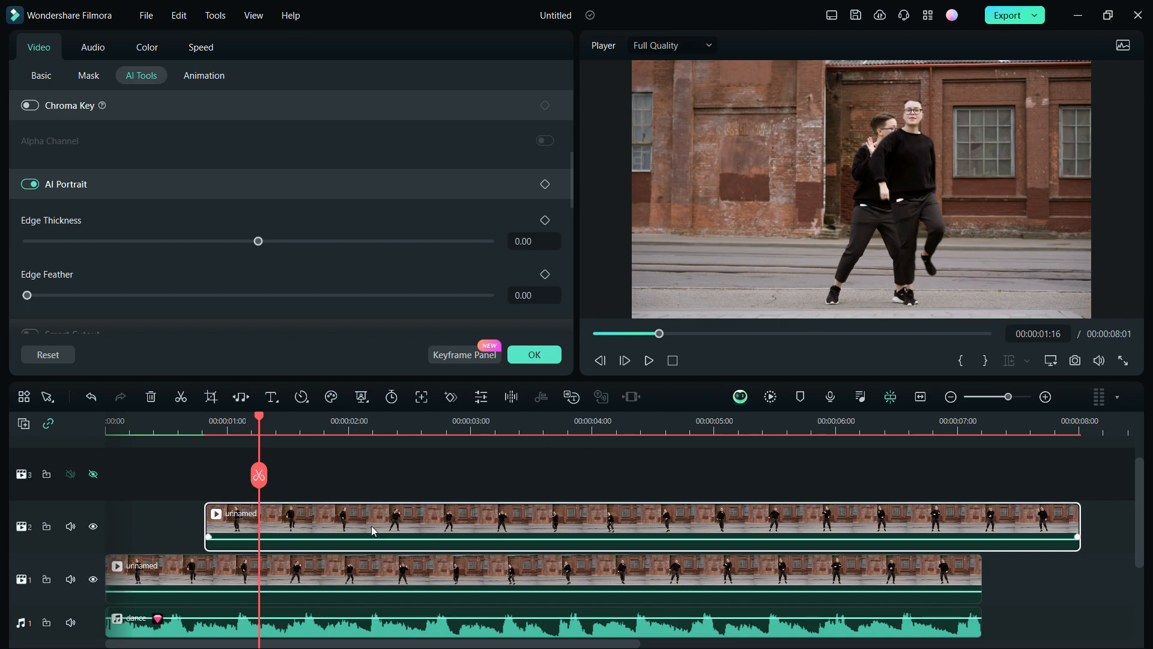
Soften the cutout with Edge Thickness 4 and Edge Feather 1
click(258, 241)
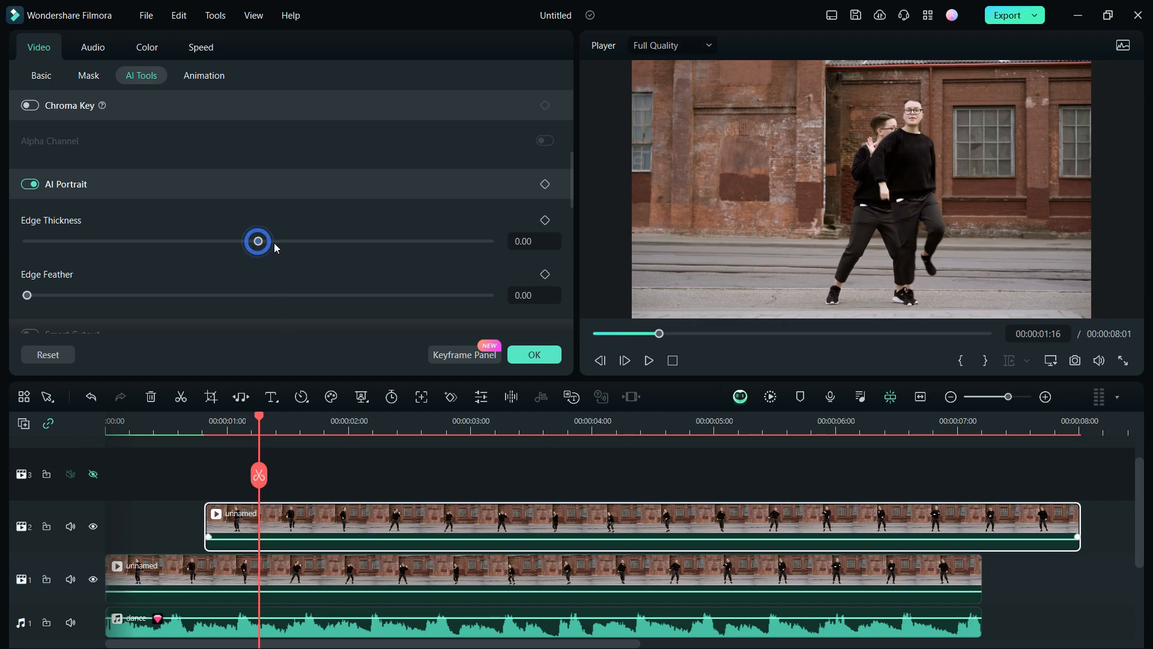
drag(257, 240, 267, 240)
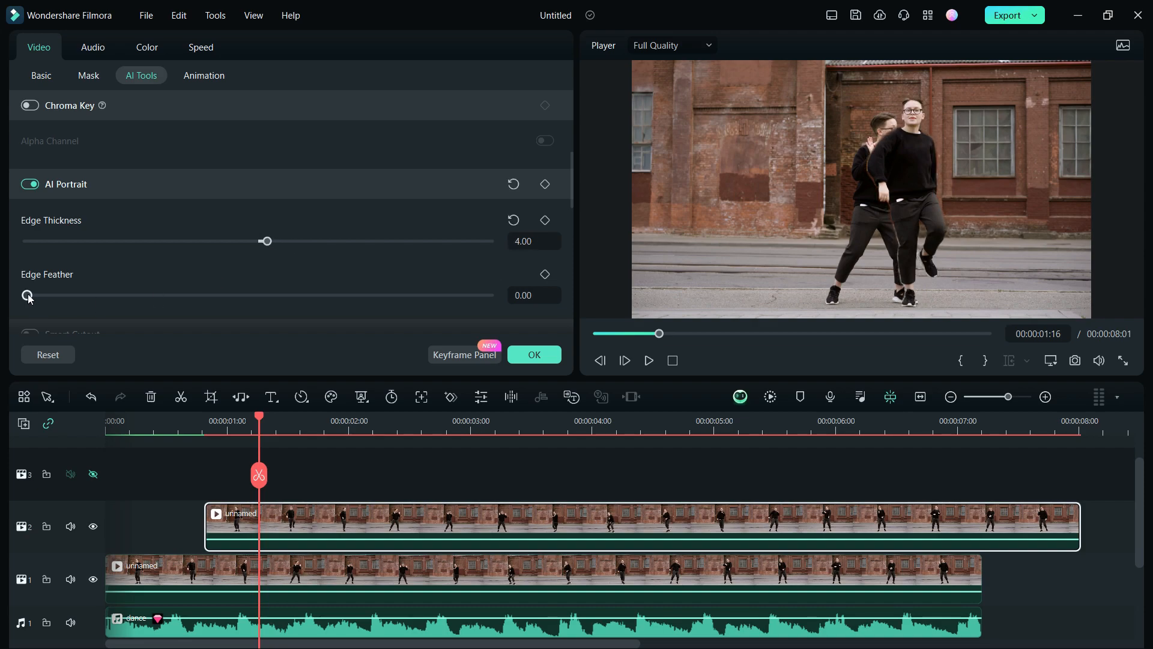
drag(25, 296, 48, 295)
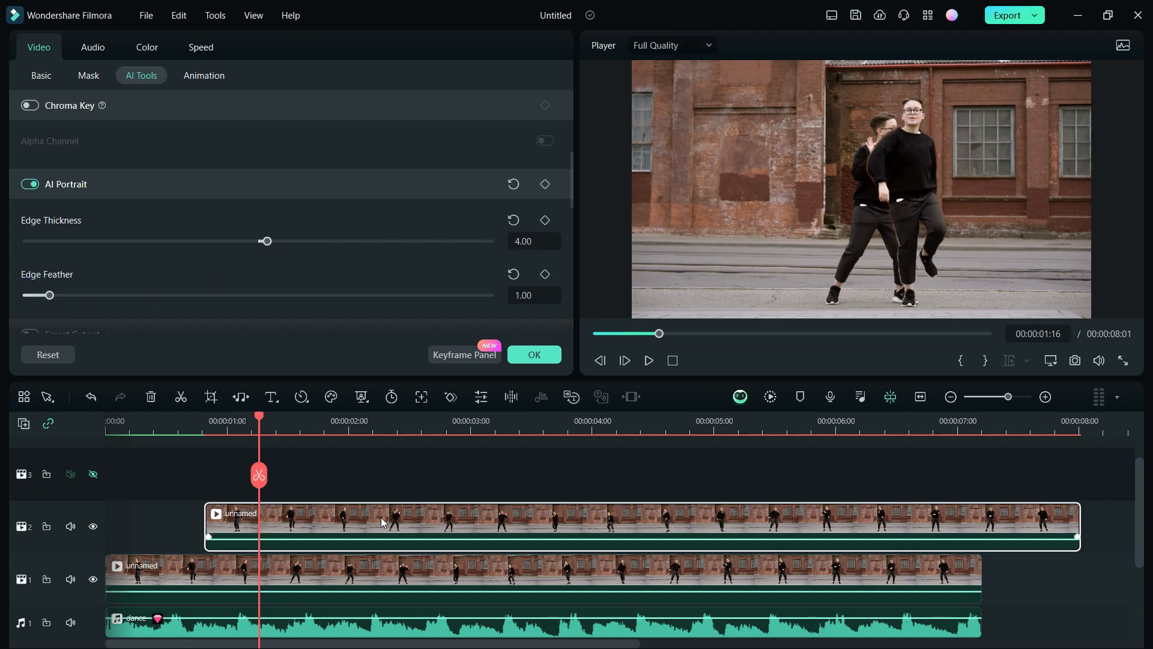
click(41, 75)
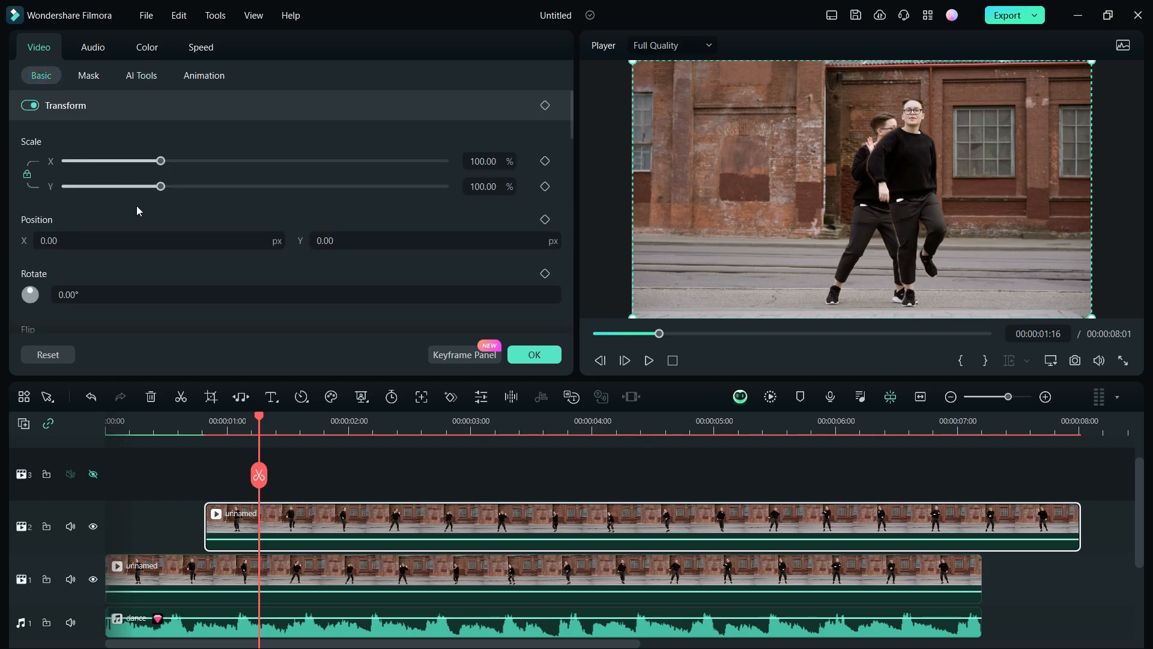
Scale the cutout clone to 83.33% at Position X 291, Y -33 and check the preview
drag(159, 185, 156, 185)
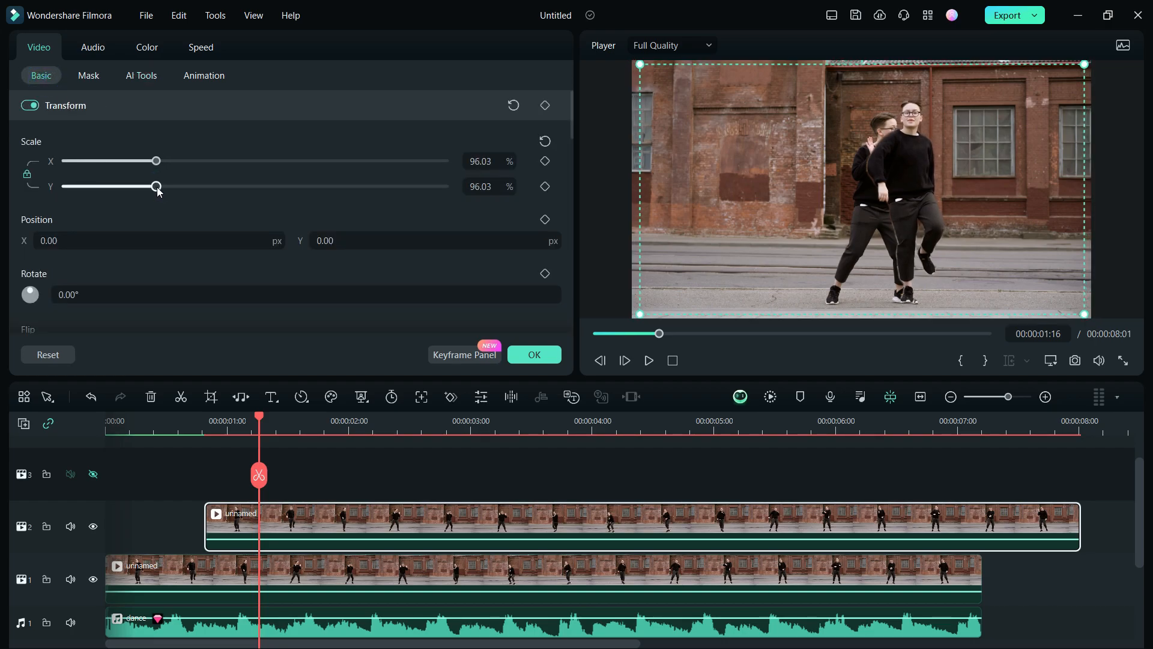
drag(156, 185, 152, 185)
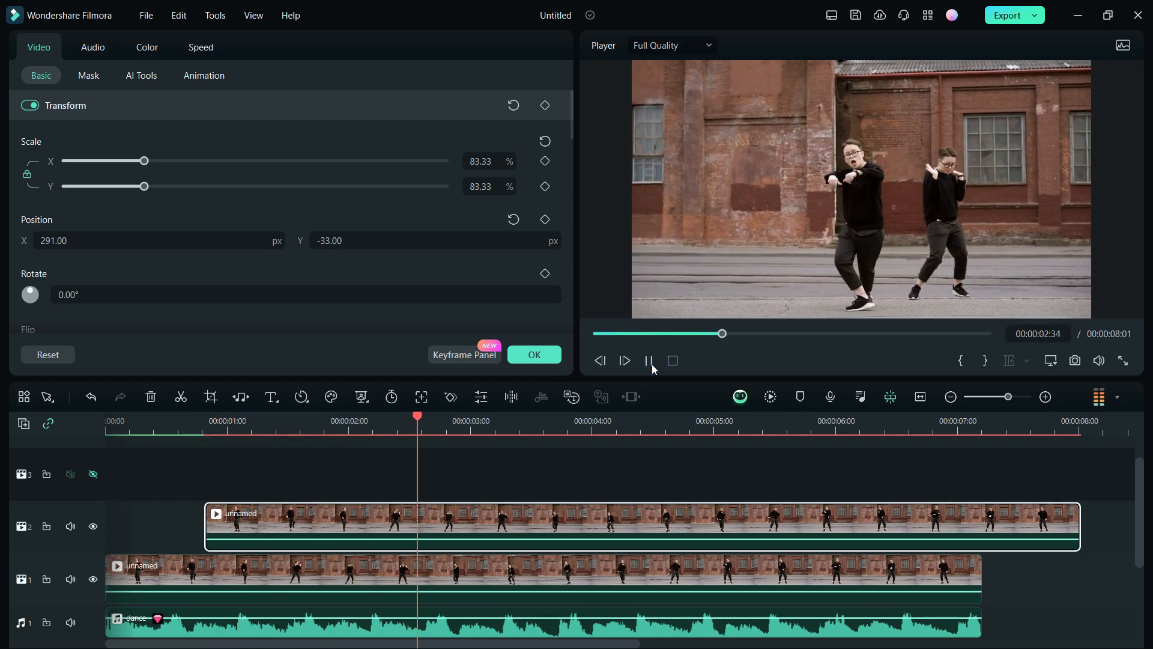
click(650, 360)
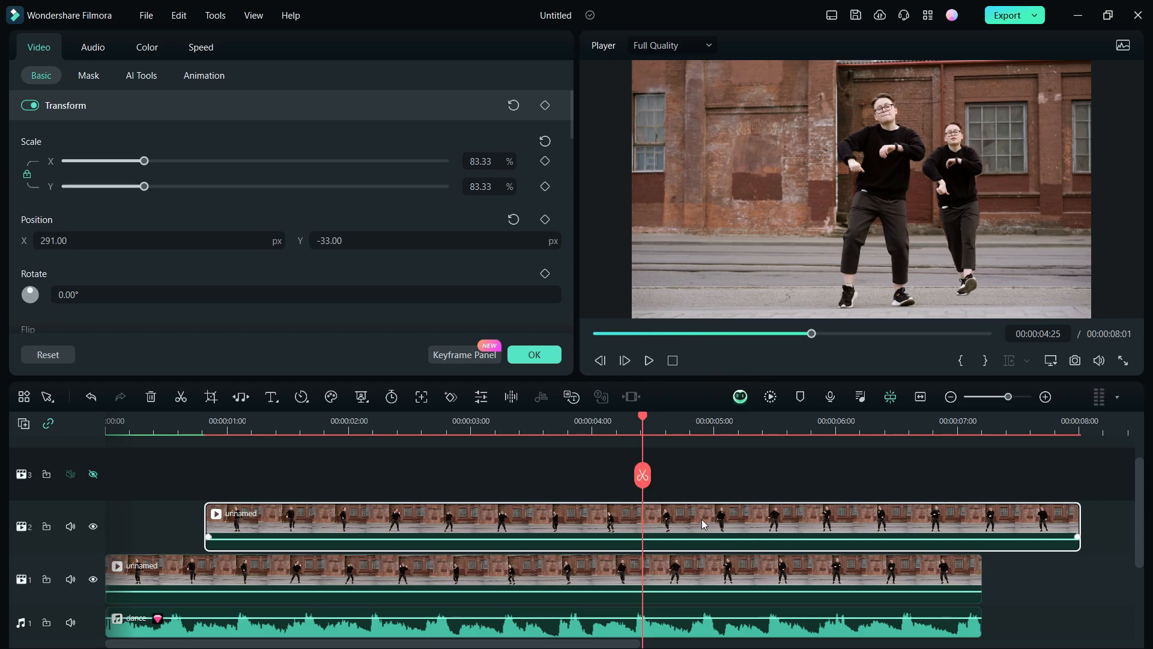
mouse_move(703, 523)
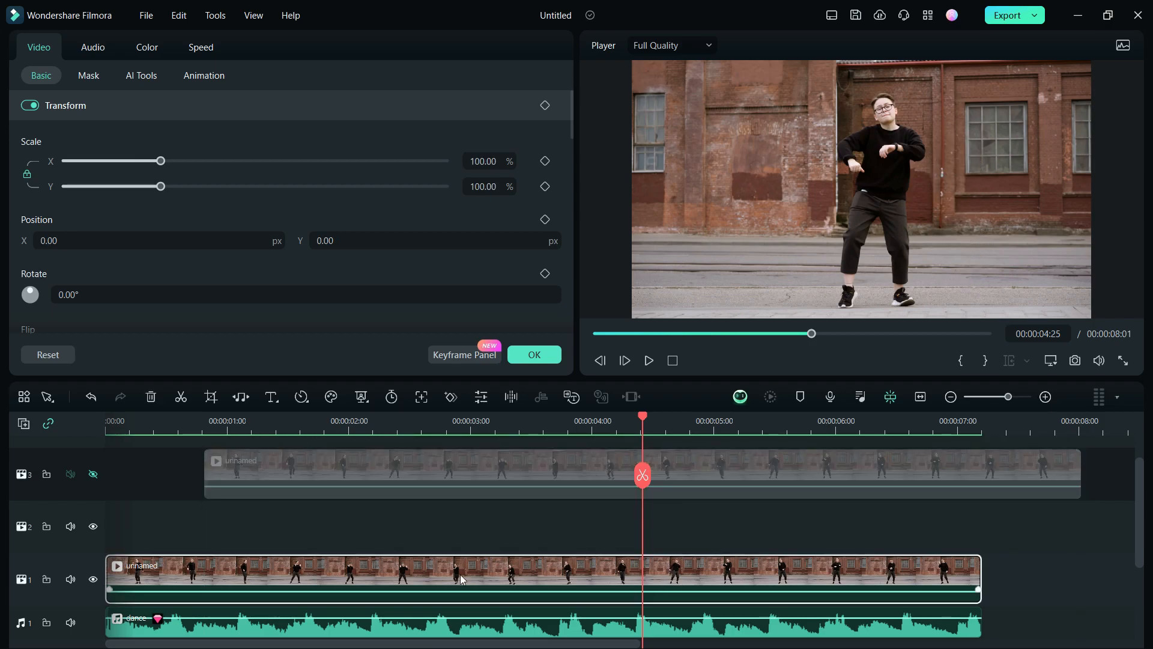
Cut out the third dancer copy with AI Portrait, scaled to 74.60% at X 462, Y 69
click(69, 473)
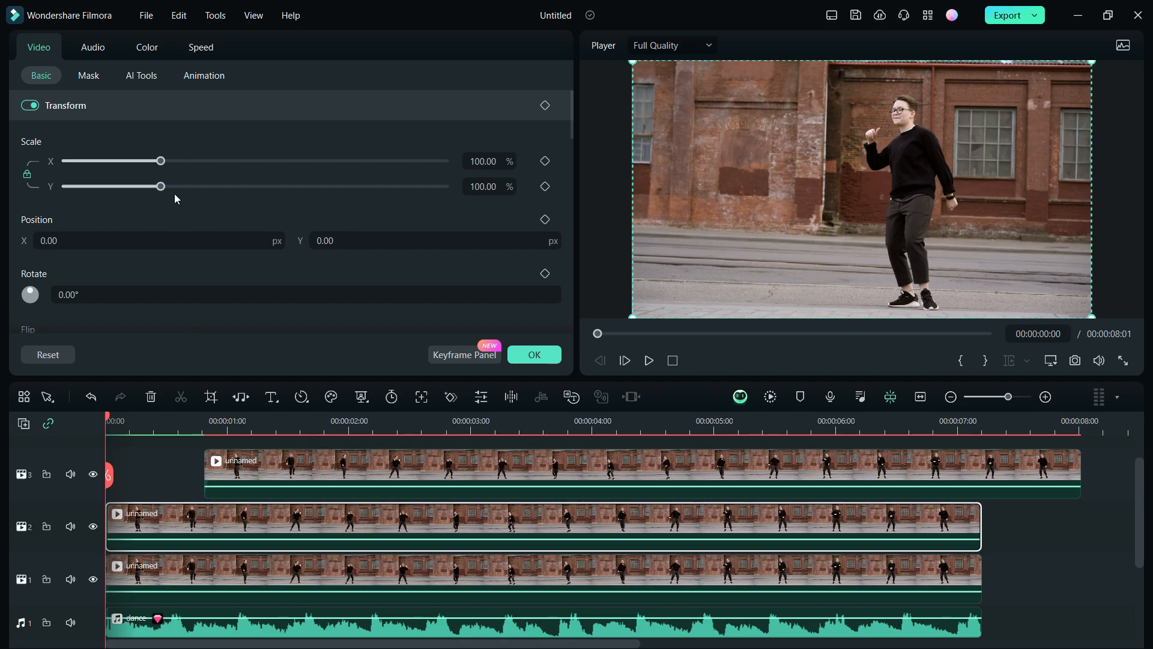
click(142, 75)
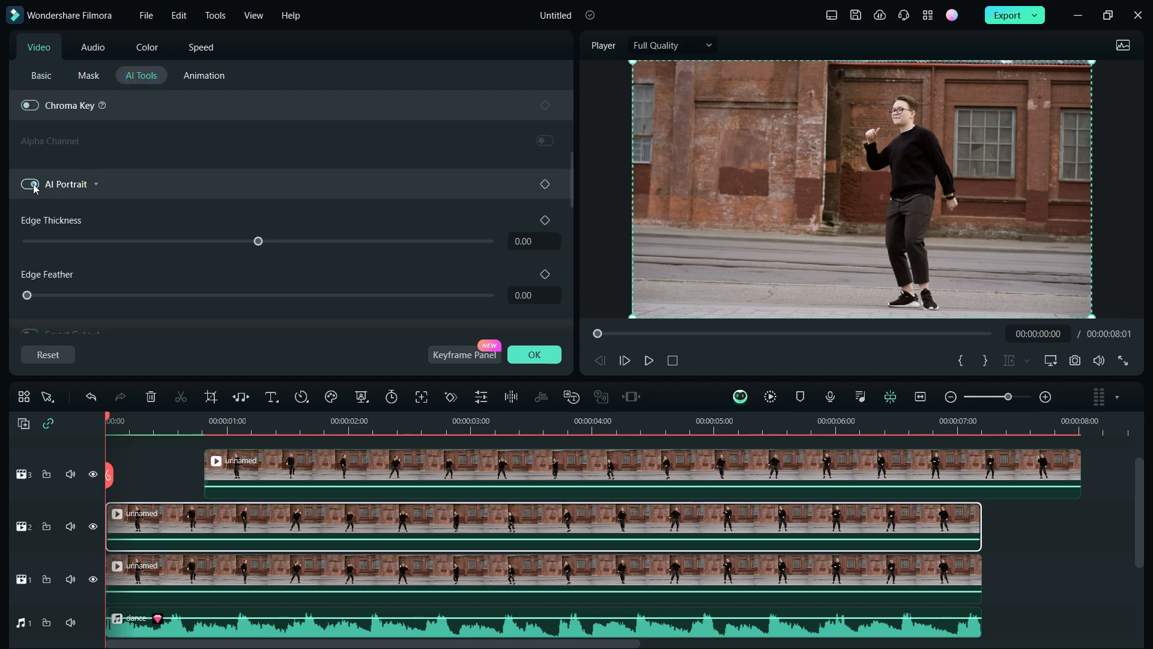
click(29, 184)
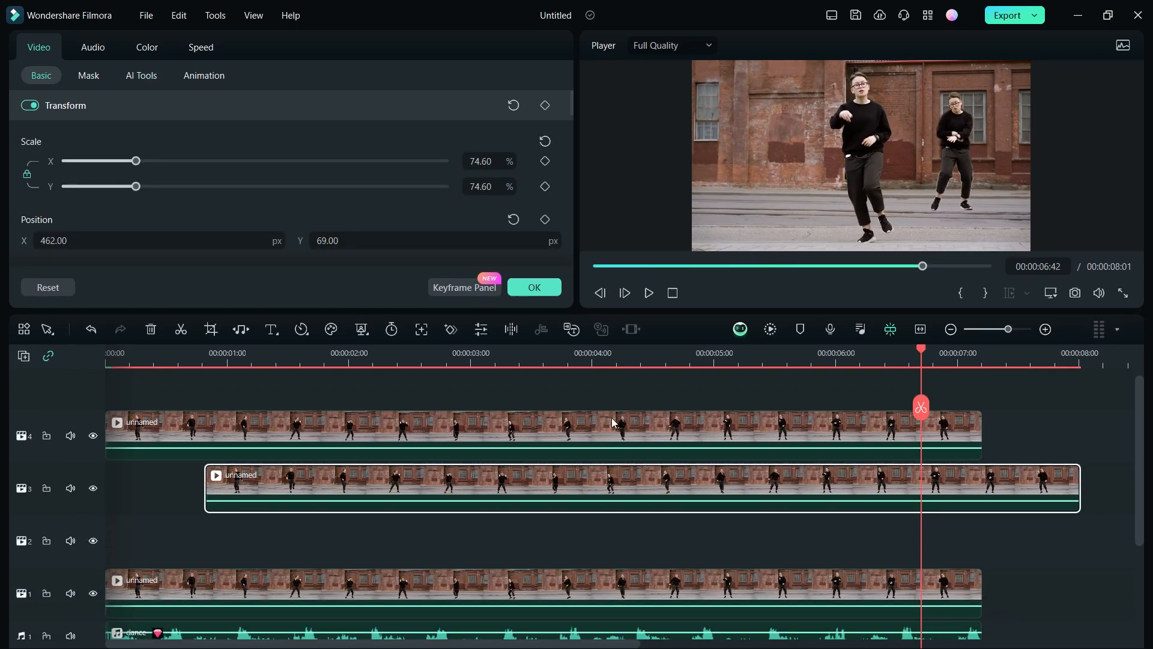
click(158, 52)
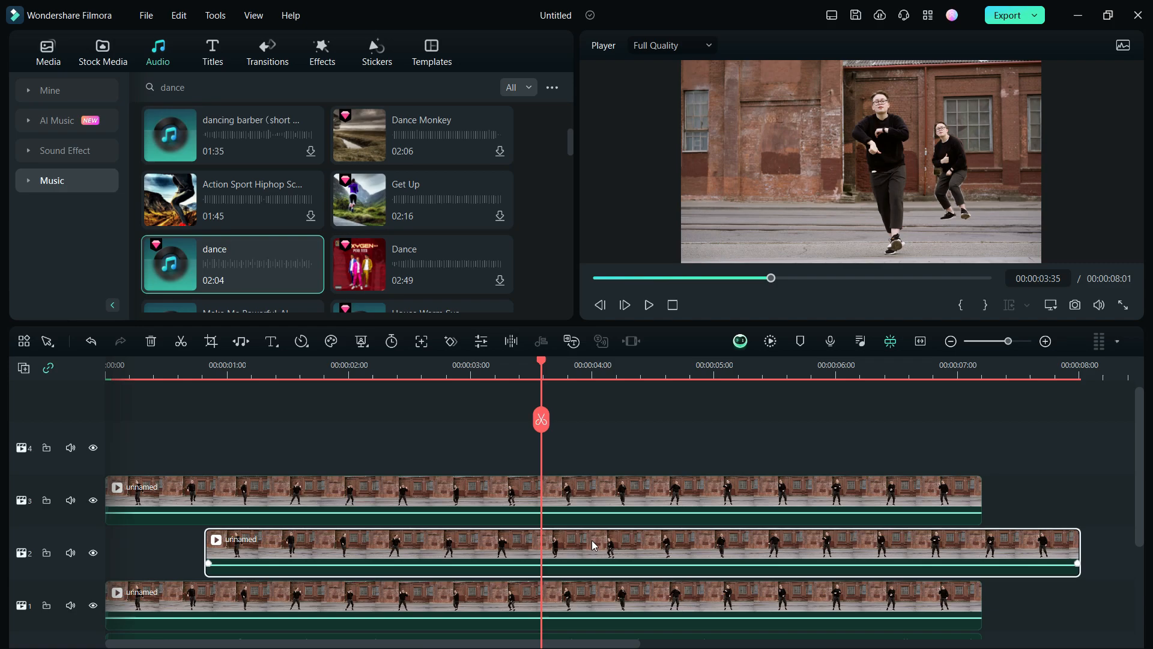
Slow the right-hand clone to 0.70x via Slow 0.5x and its end handle, then preview it
click(300, 340)
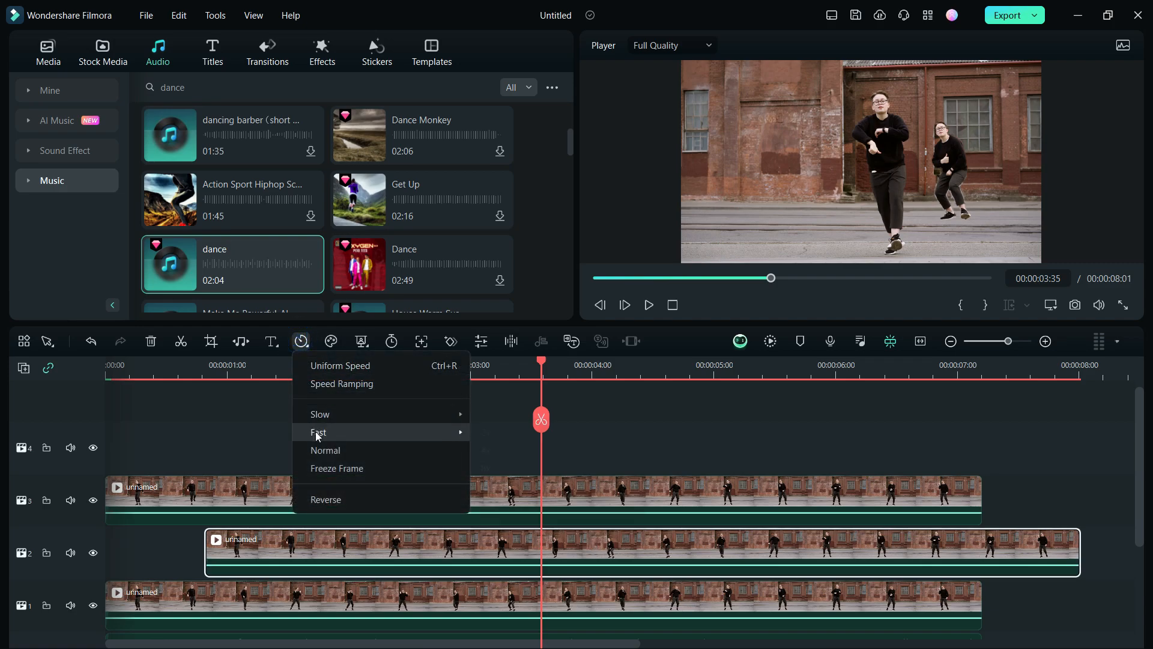
mouse_move(319, 413)
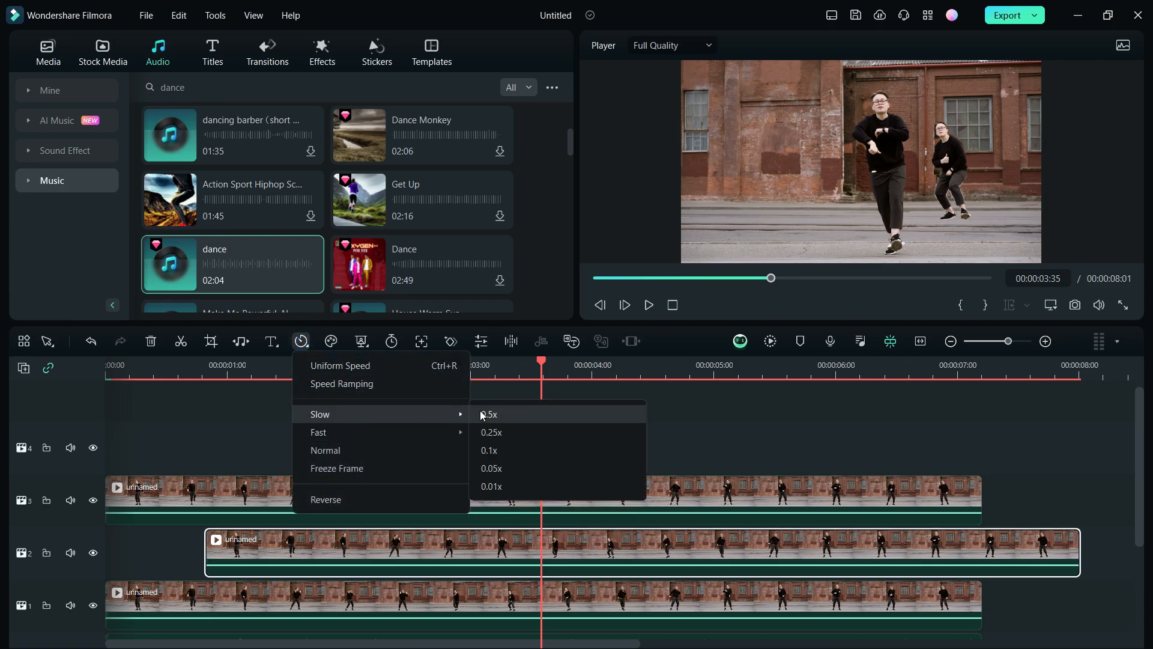
click(489, 415)
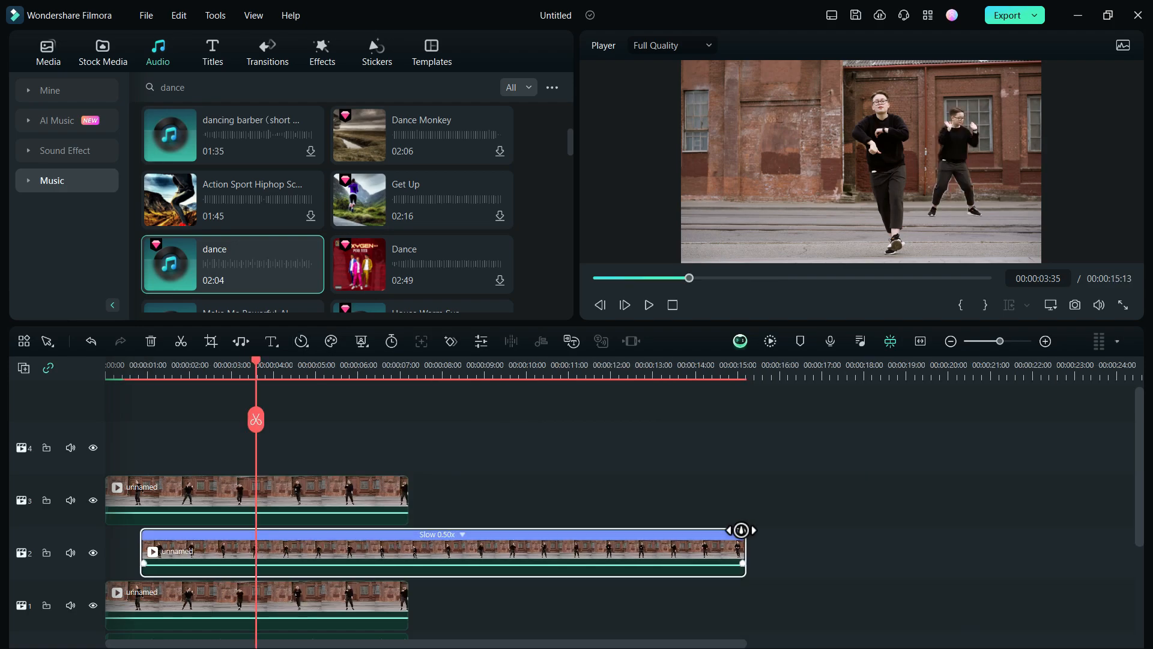
drag(741, 529, 628, 530)
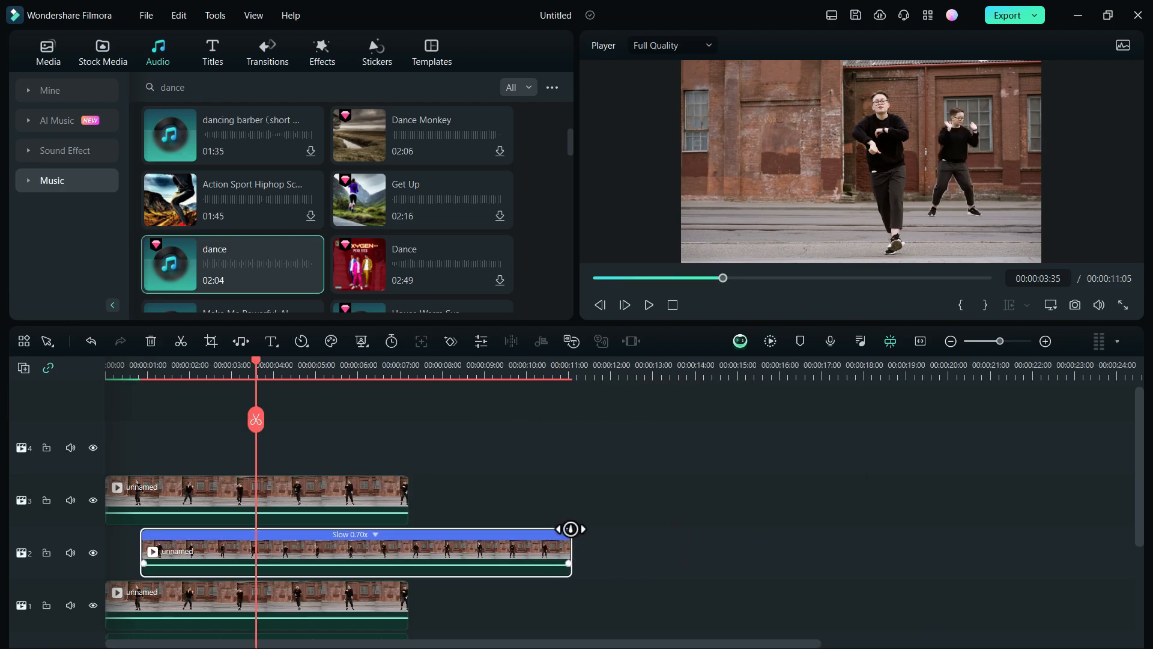
click(647, 304)
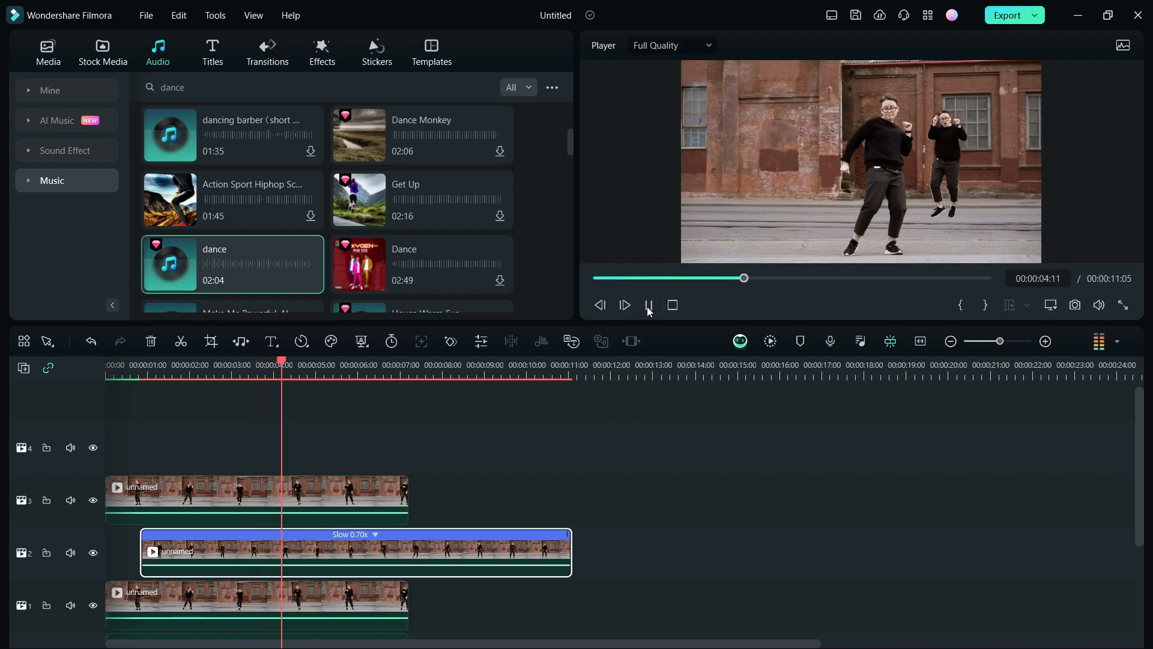
click(646, 303)
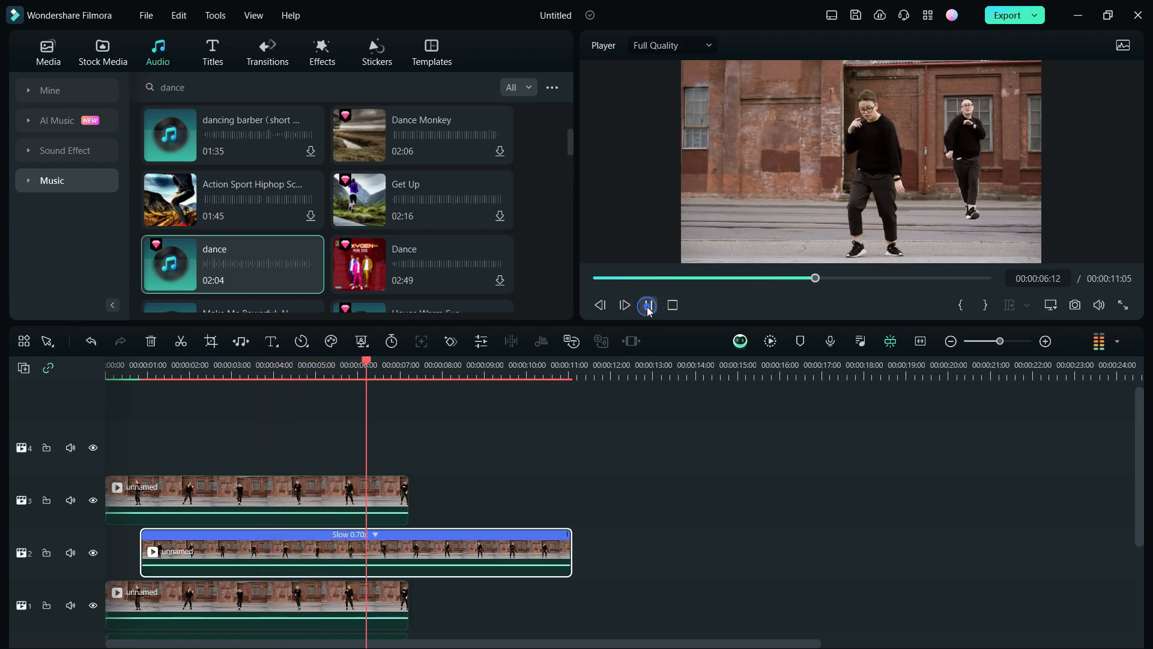
click(646, 304)
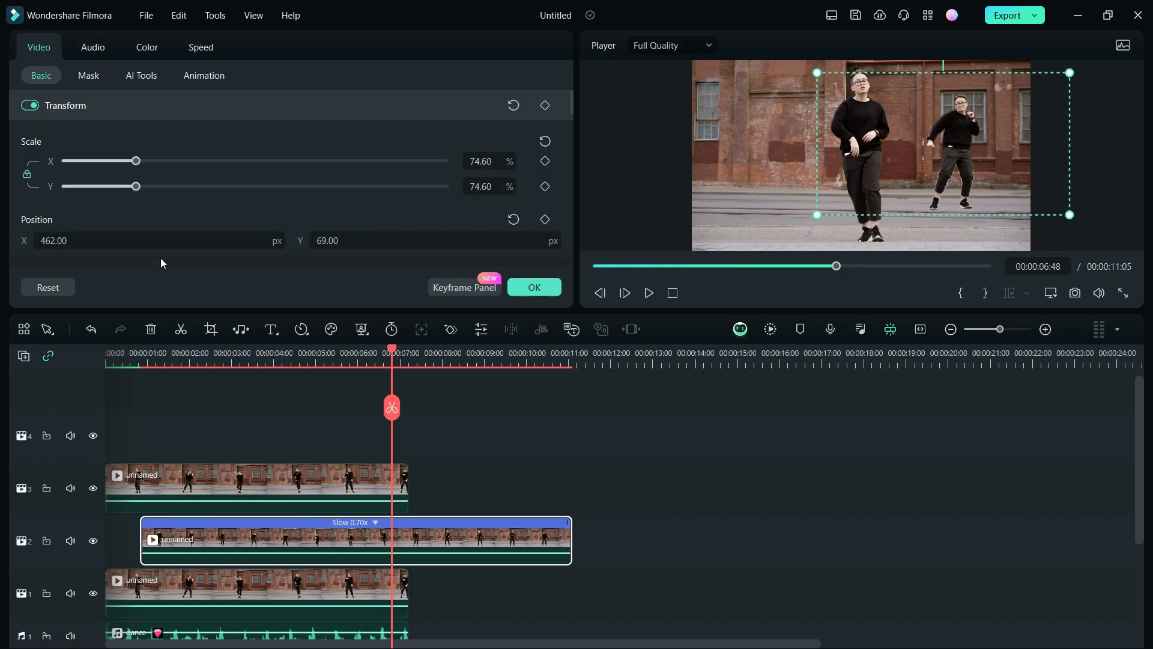
Flip the slowed clone horizontally and paste a fourth dancer copy onto a new top track
scroll(down, 3)
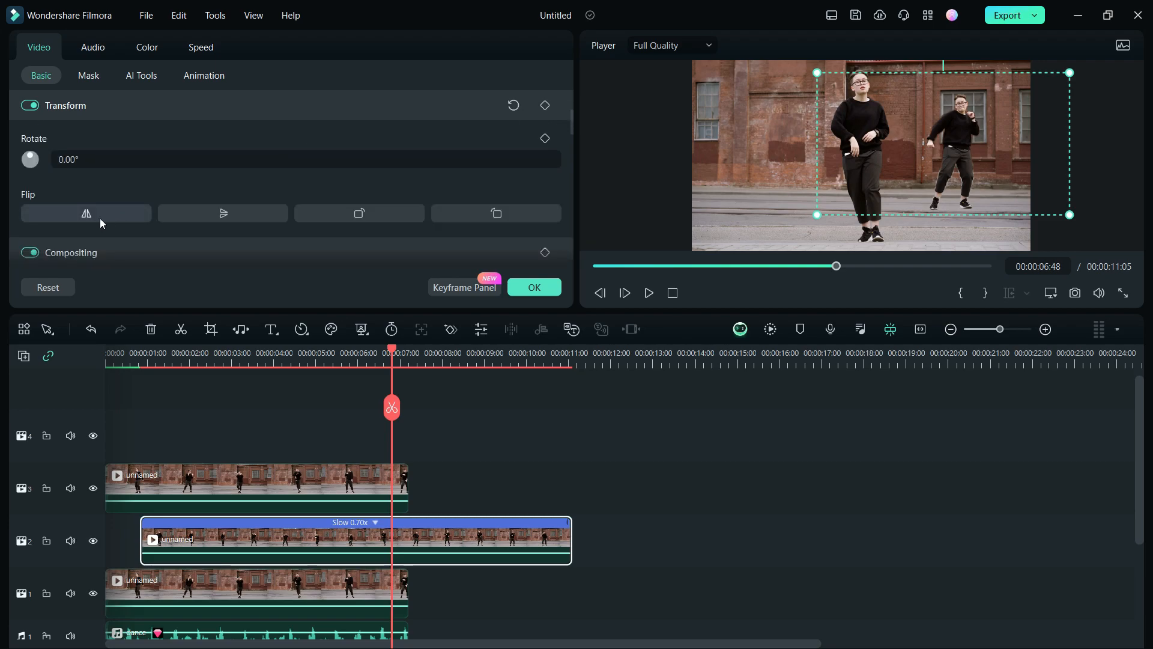
click(85, 213)
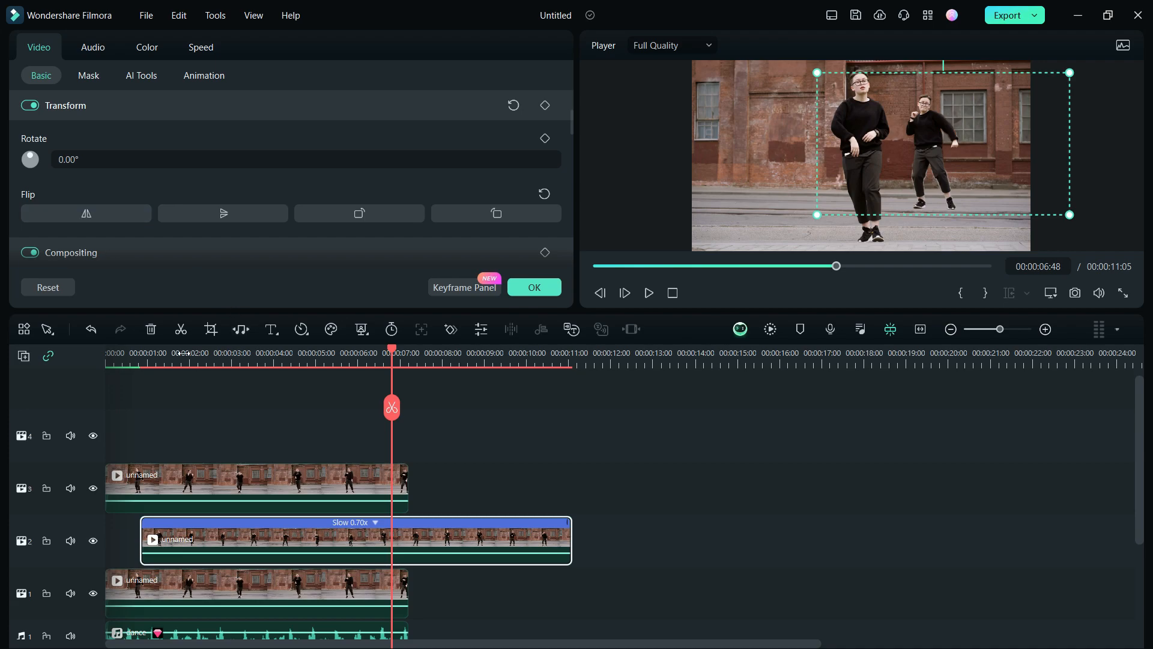
click(184, 353)
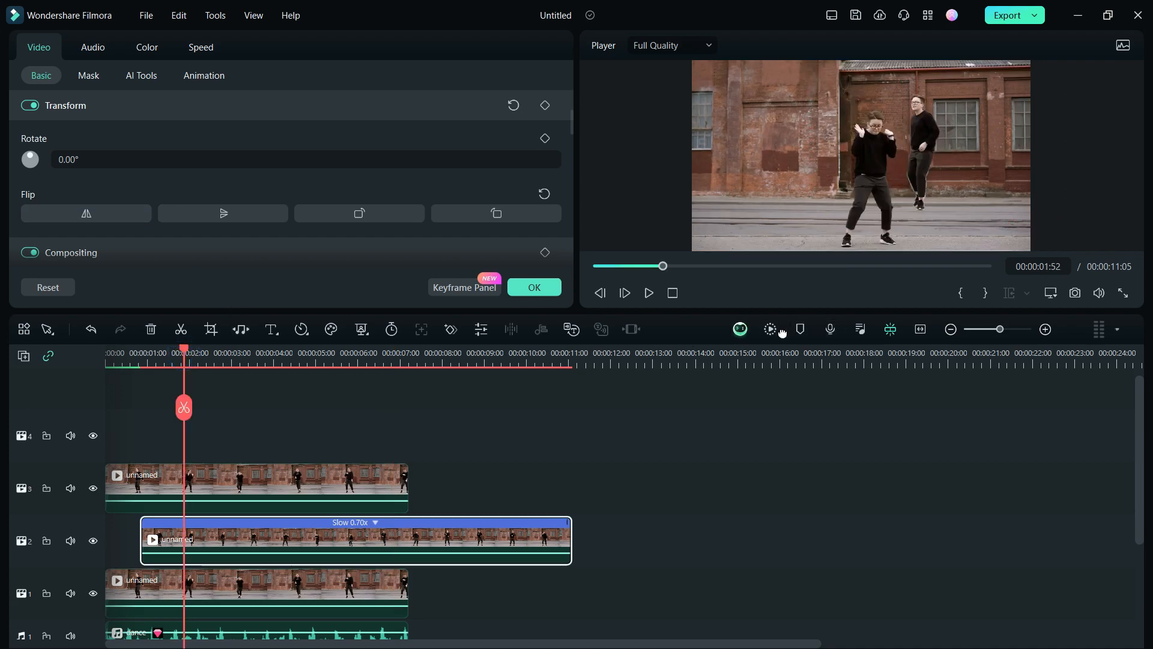
click(770, 329)
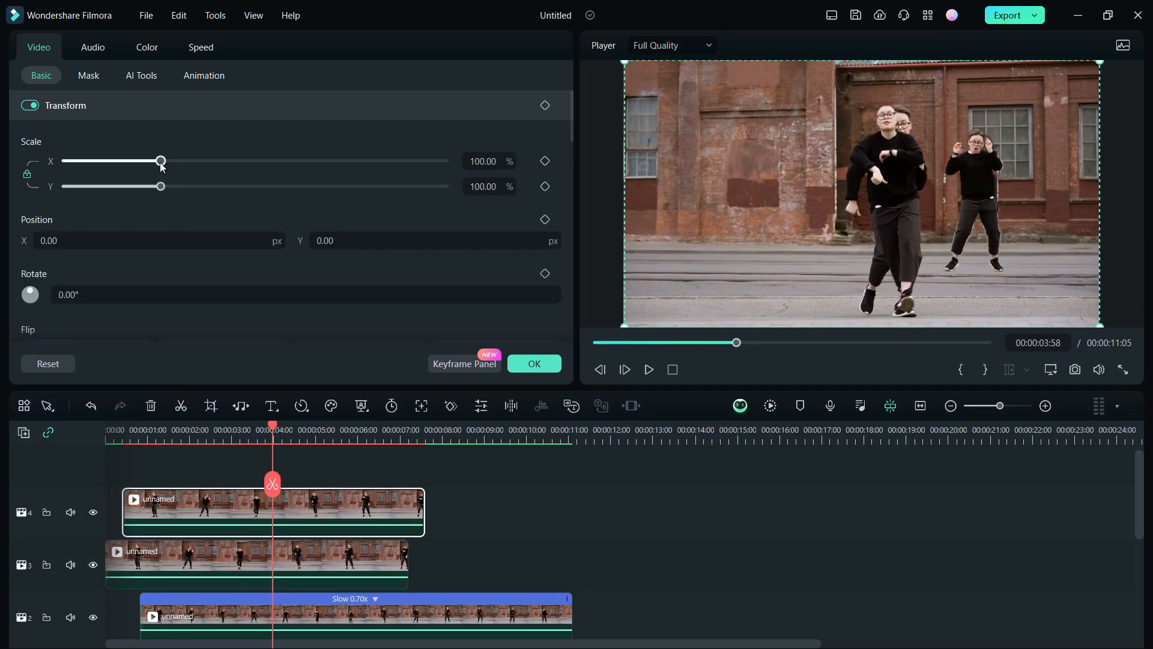
Cut out the new dancer copy with AI Portrait and adjust its scale
click(142, 75)
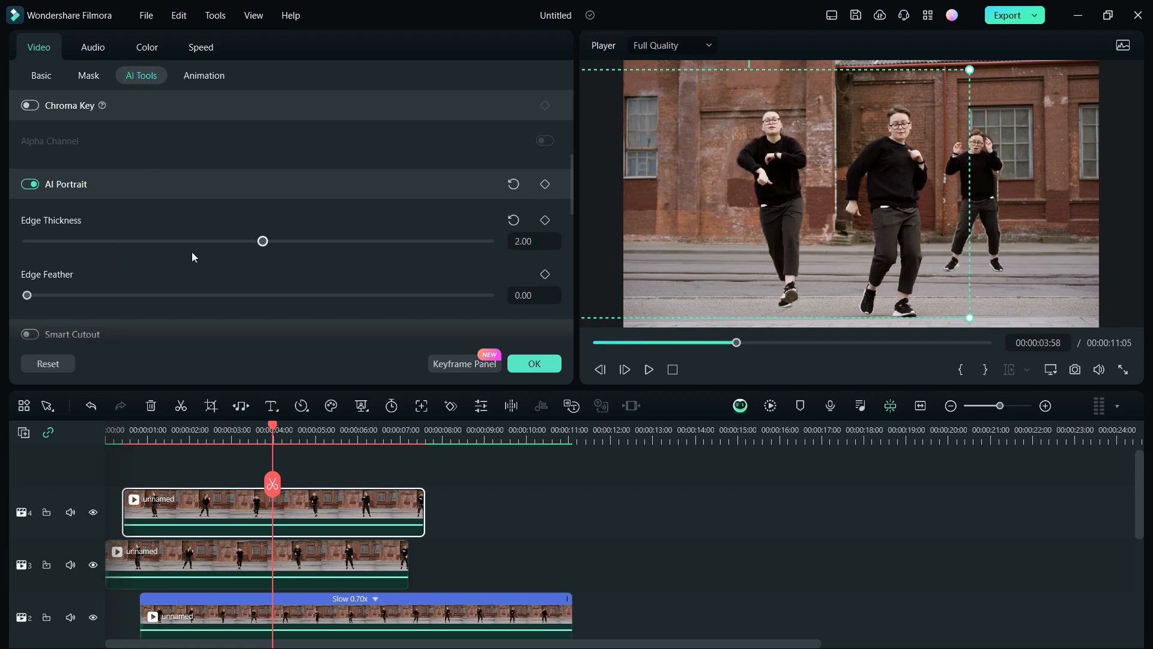
click(40, 75)
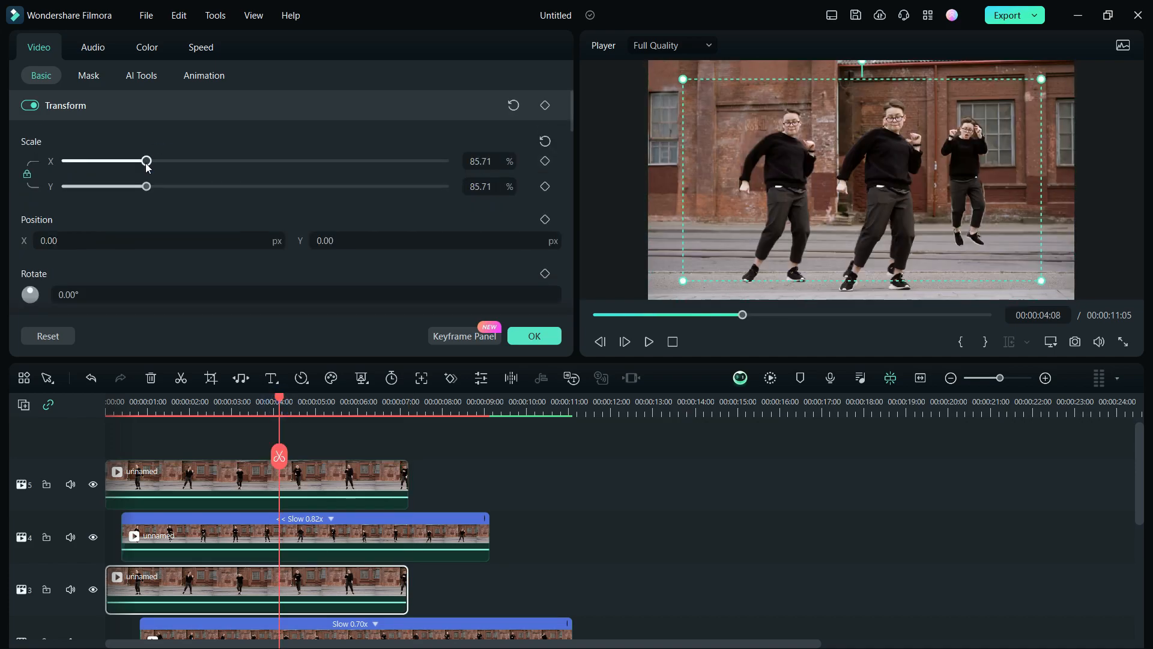
scroll(down, 3)
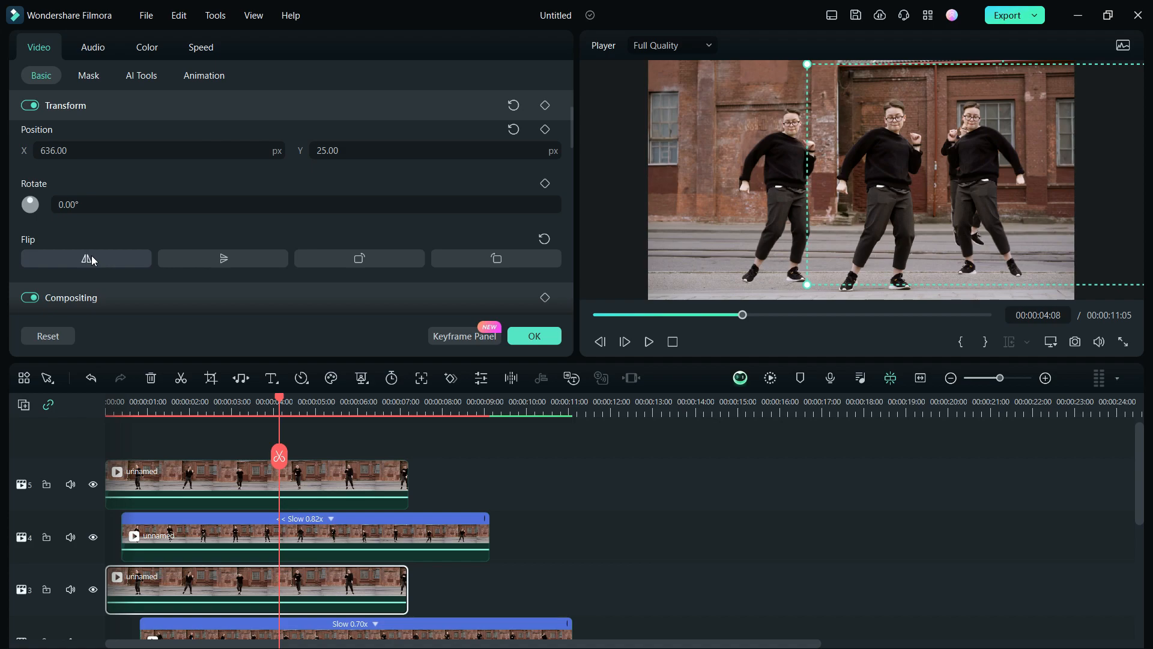
drag(147, 142, 153, 142)
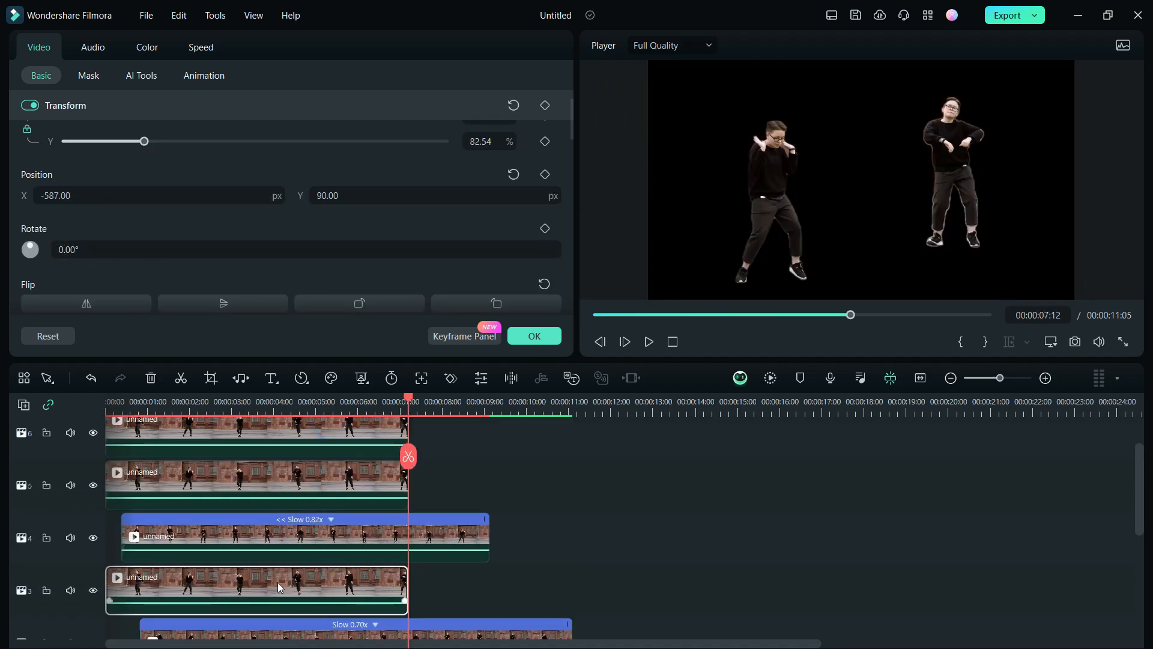
Offset another clone clip later on the timeline so the copies stagger
click(142, 74)
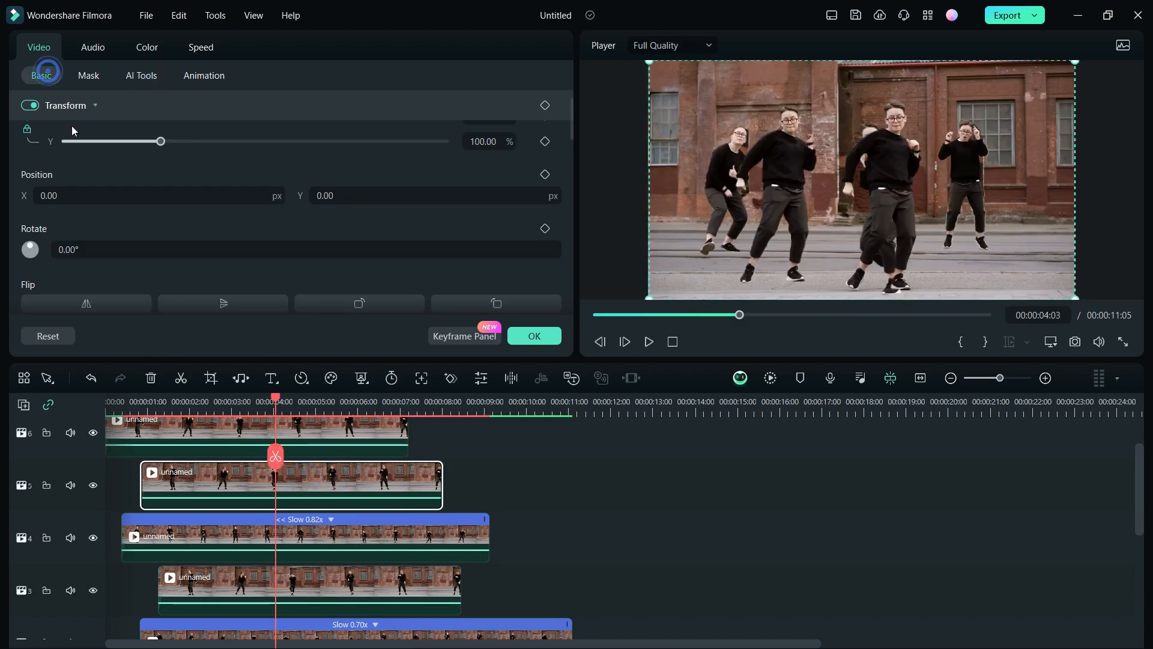
drag(159, 141, 159, 187)
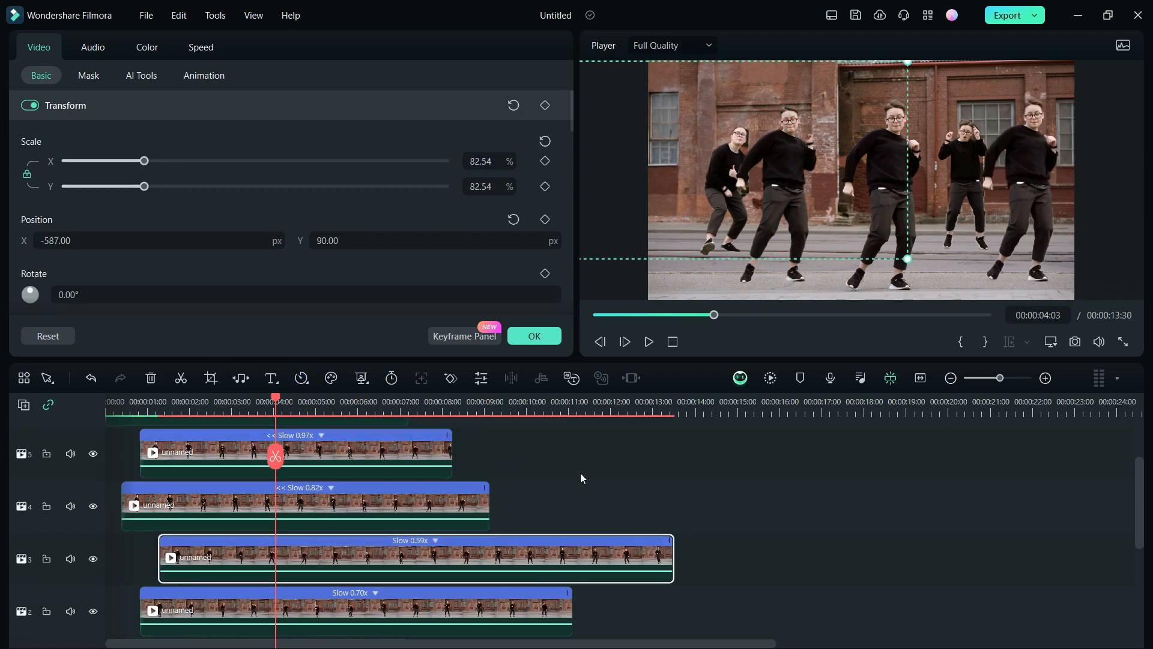
click(156, 52)
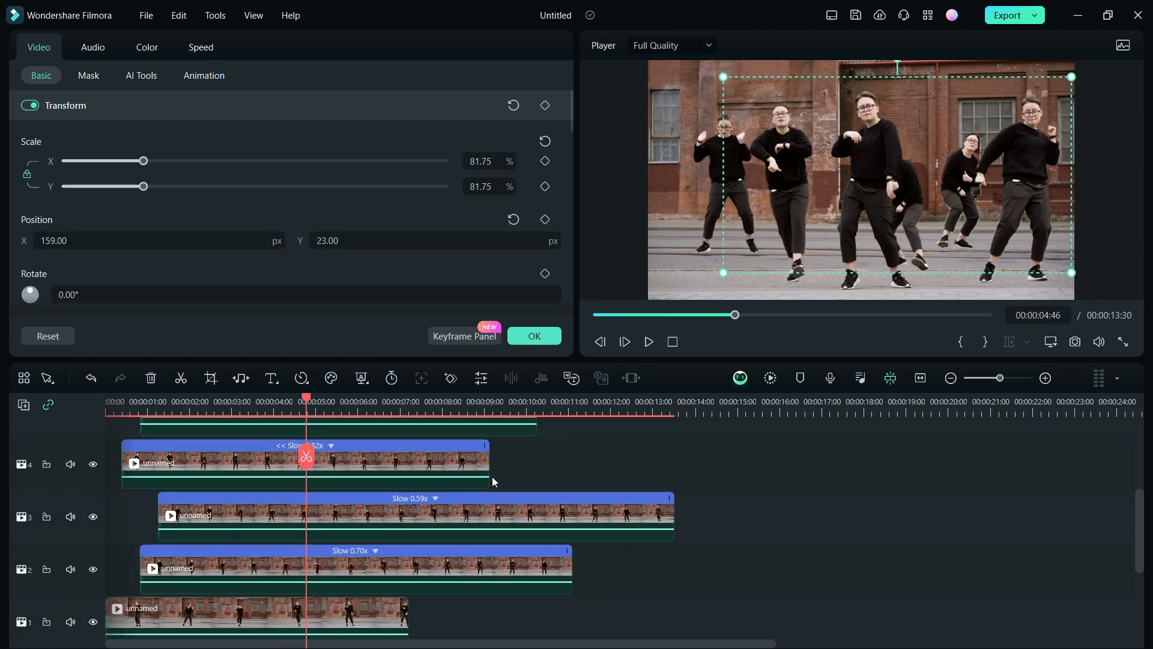
click(156, 51)
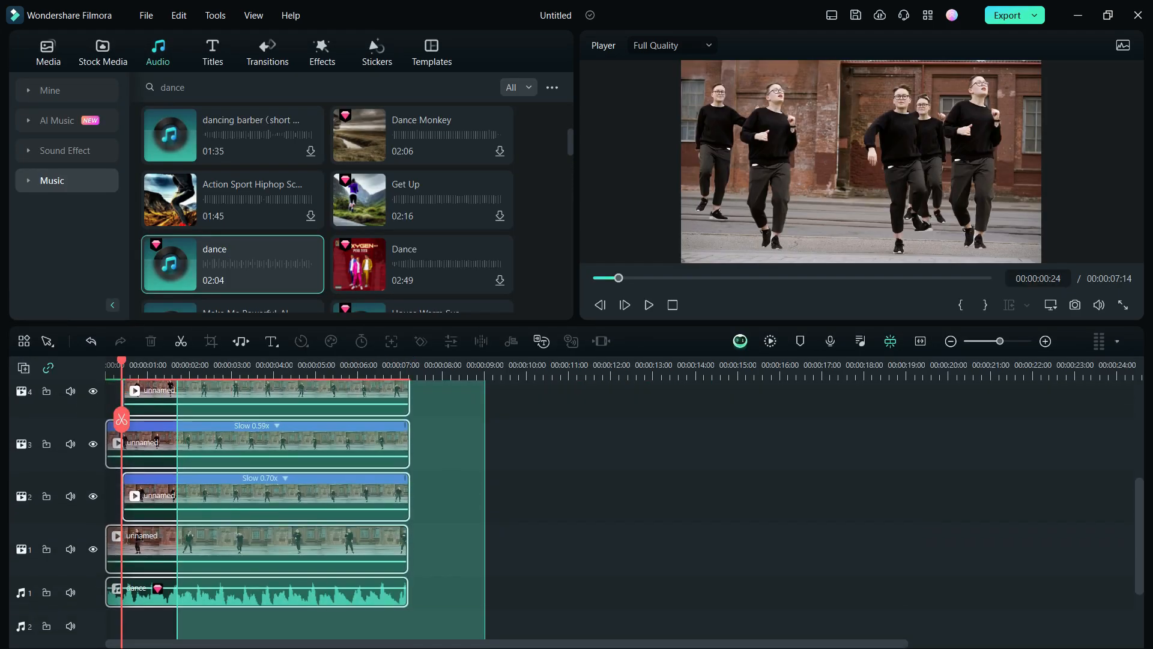
Trim all clips to a common end around 6:51 and set the player to 1/2 Quality
scroll(down, 3)
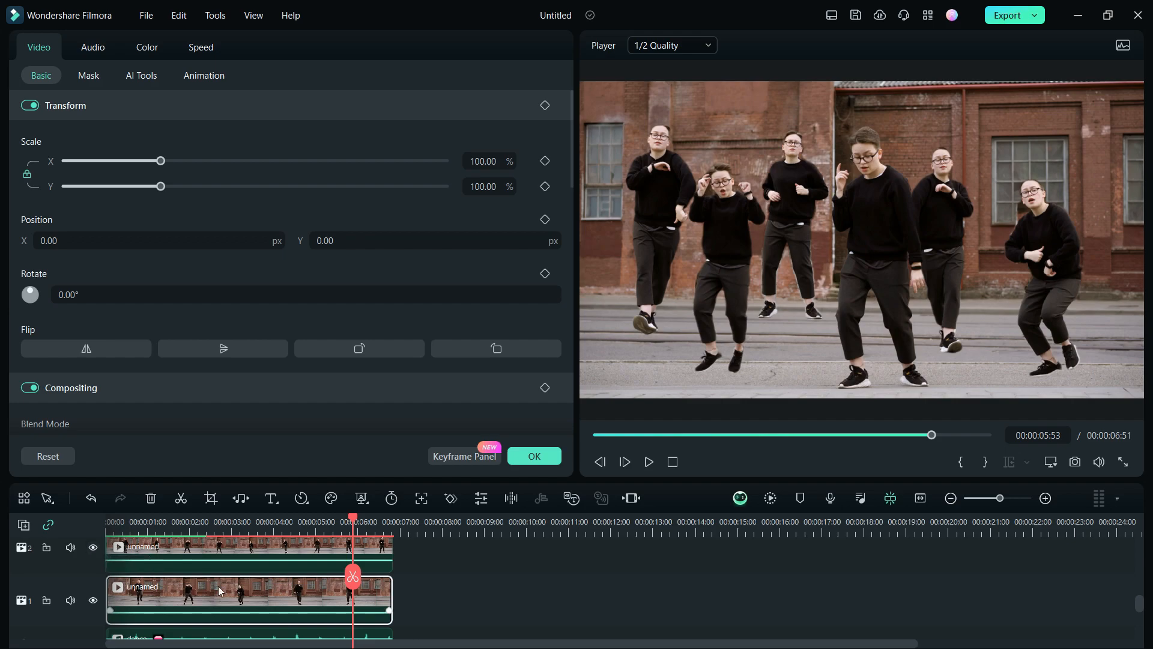
Enable Smart Cutout on the original dancer clip and launch its cutout editor
click(140, 74)
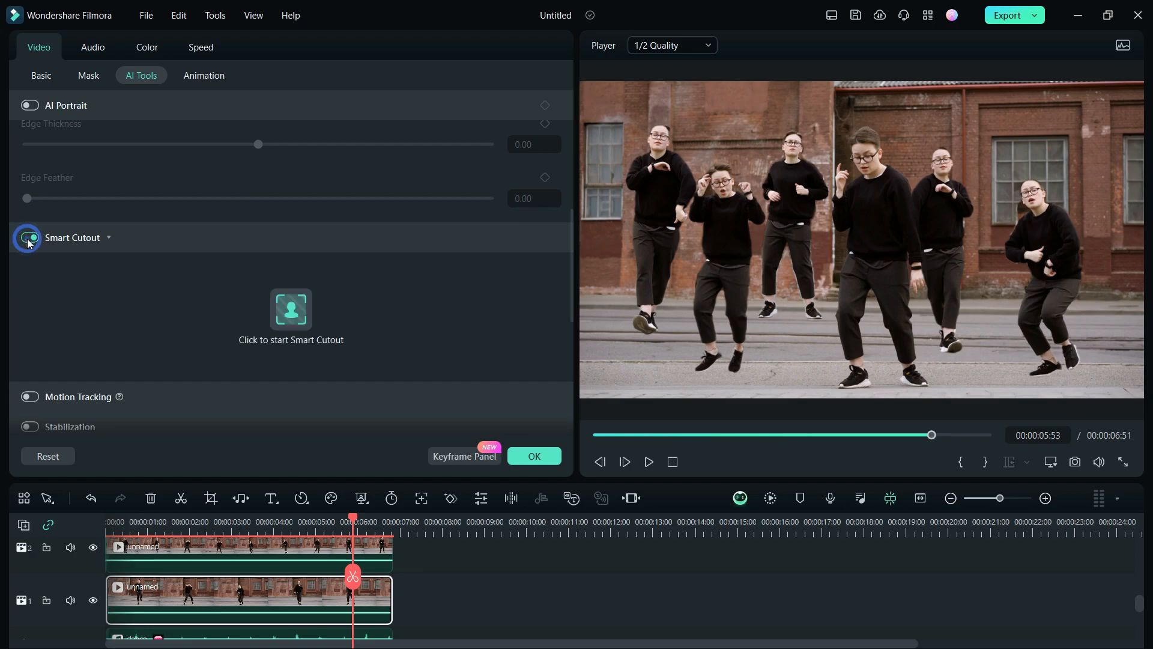
click(30, 237)
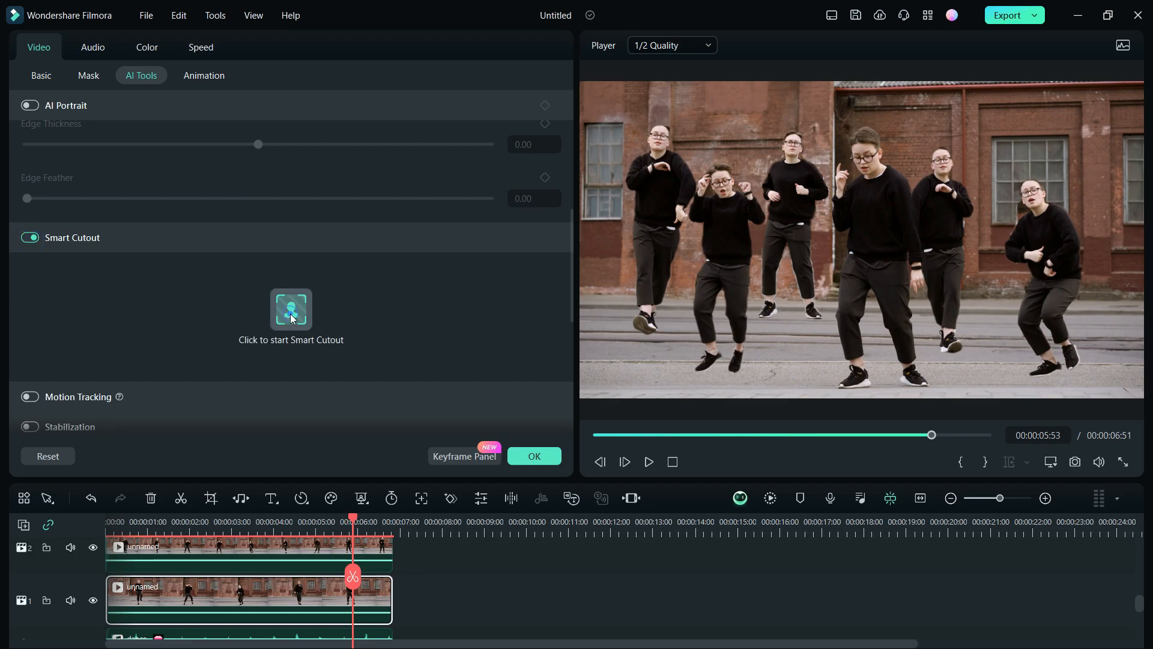
click(291, 308)
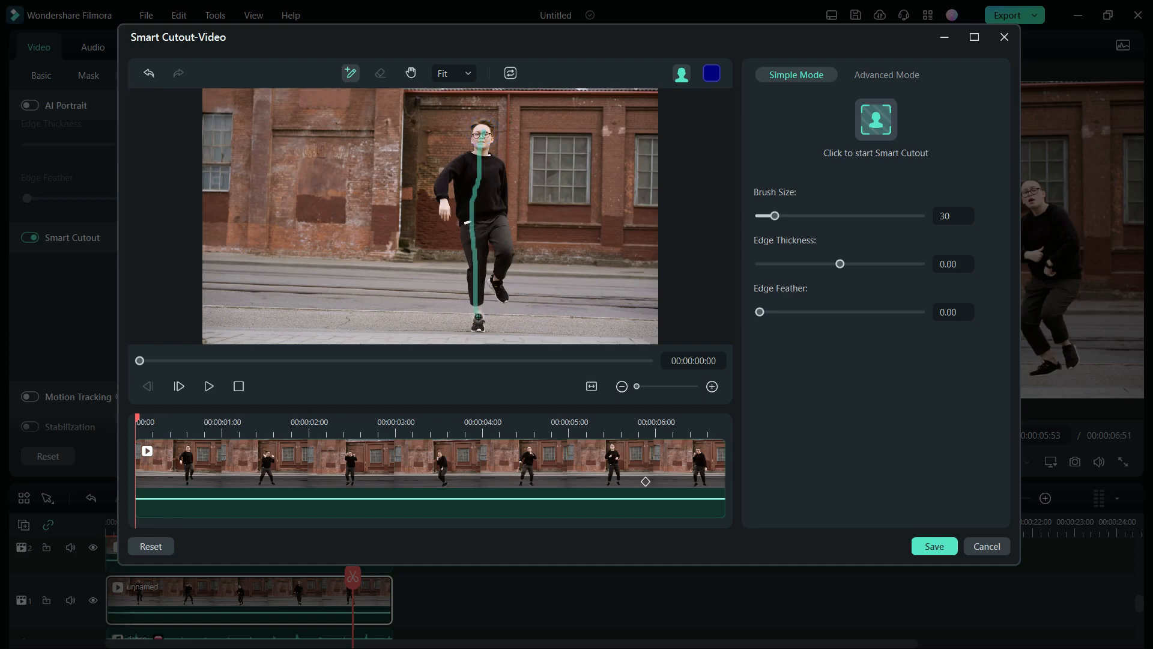
Brush over the dancer, check the mask, run Smart Cutout and save it on the original clip
click(875, 118)
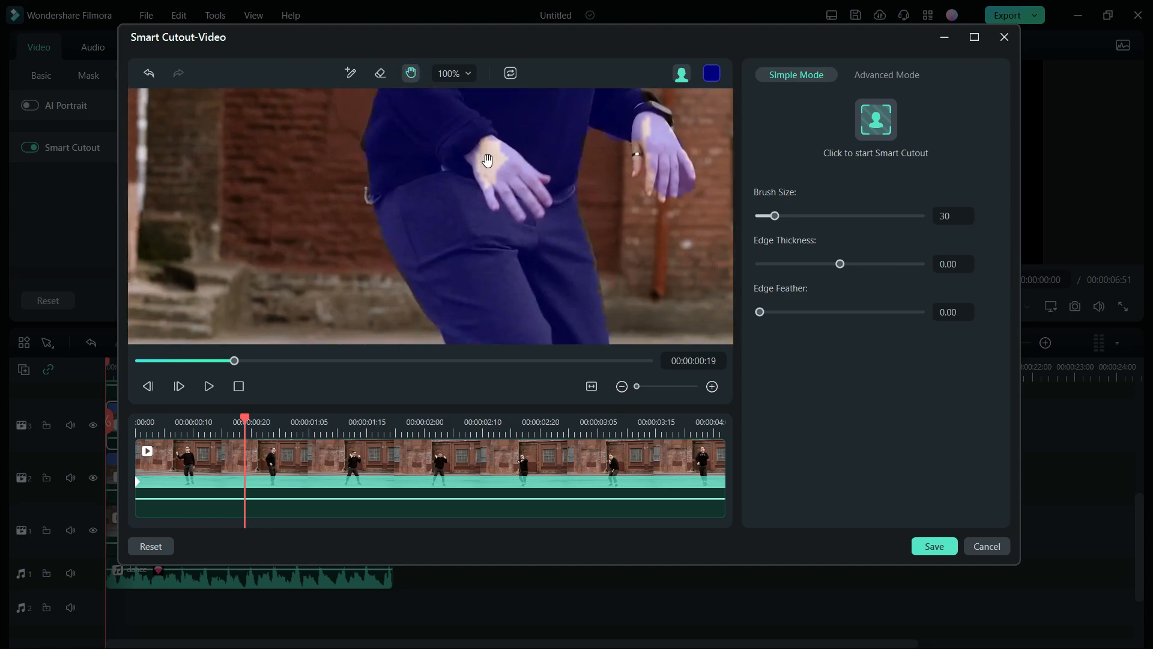
click(351, 73)
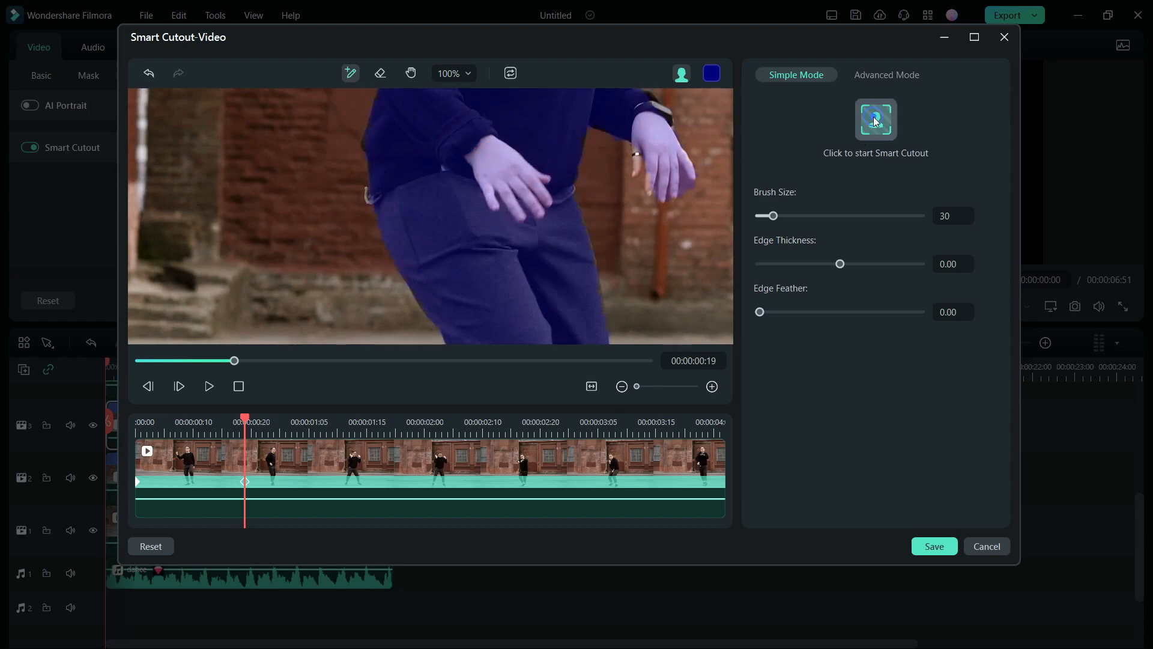
click(875, 119)
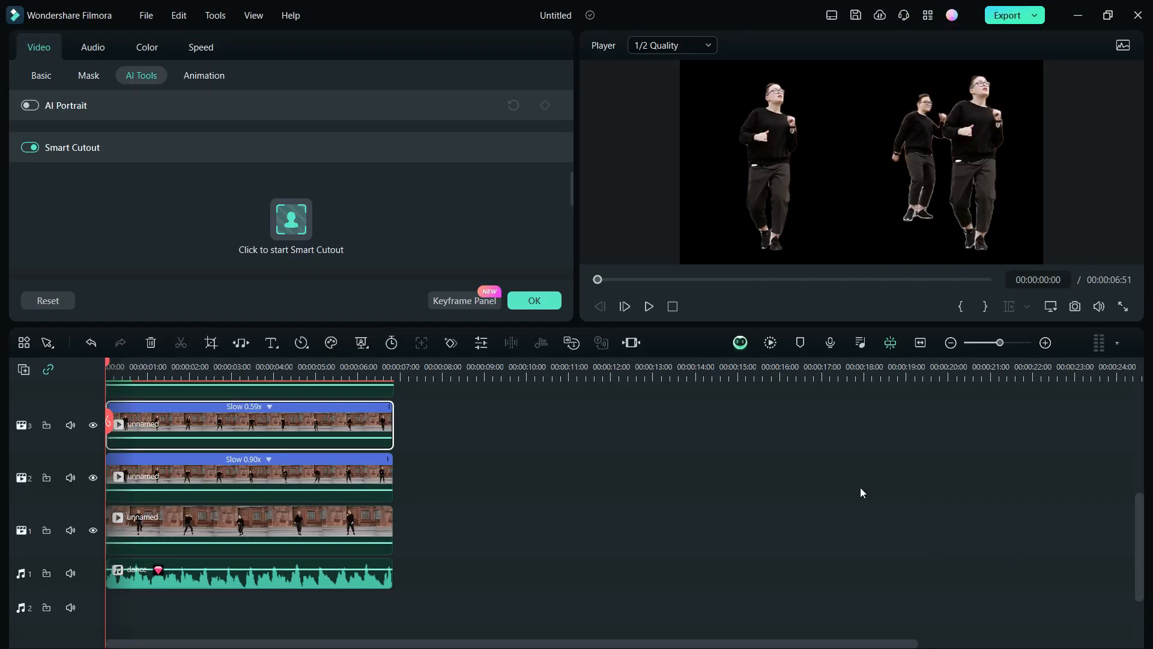
mouse_move(820, 461)
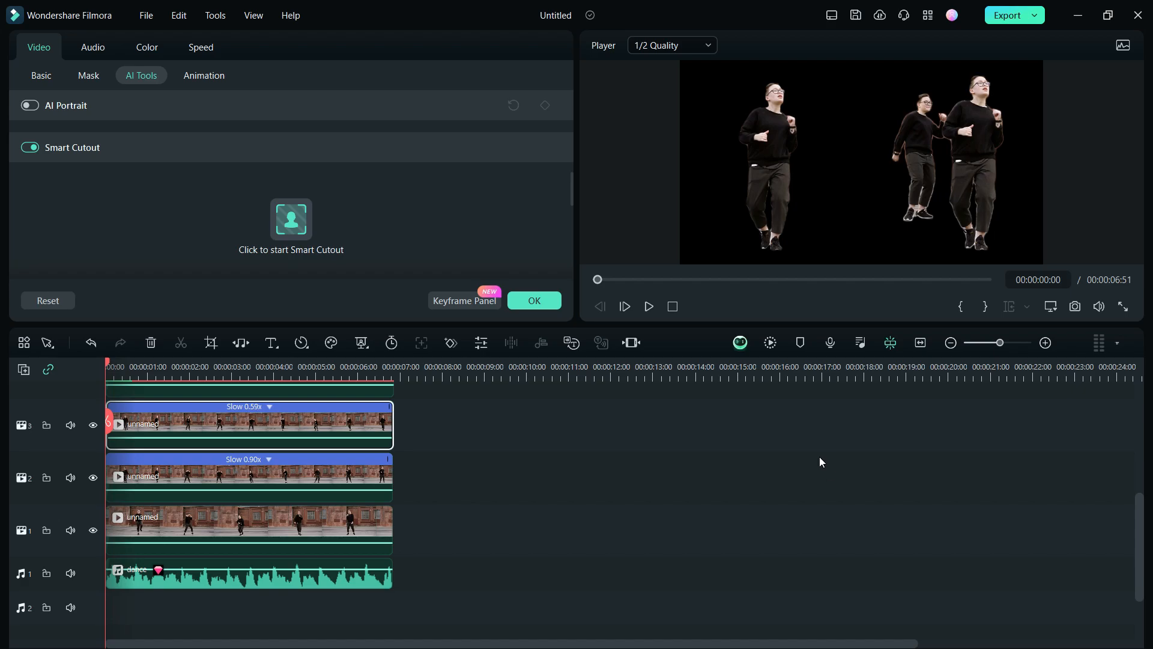